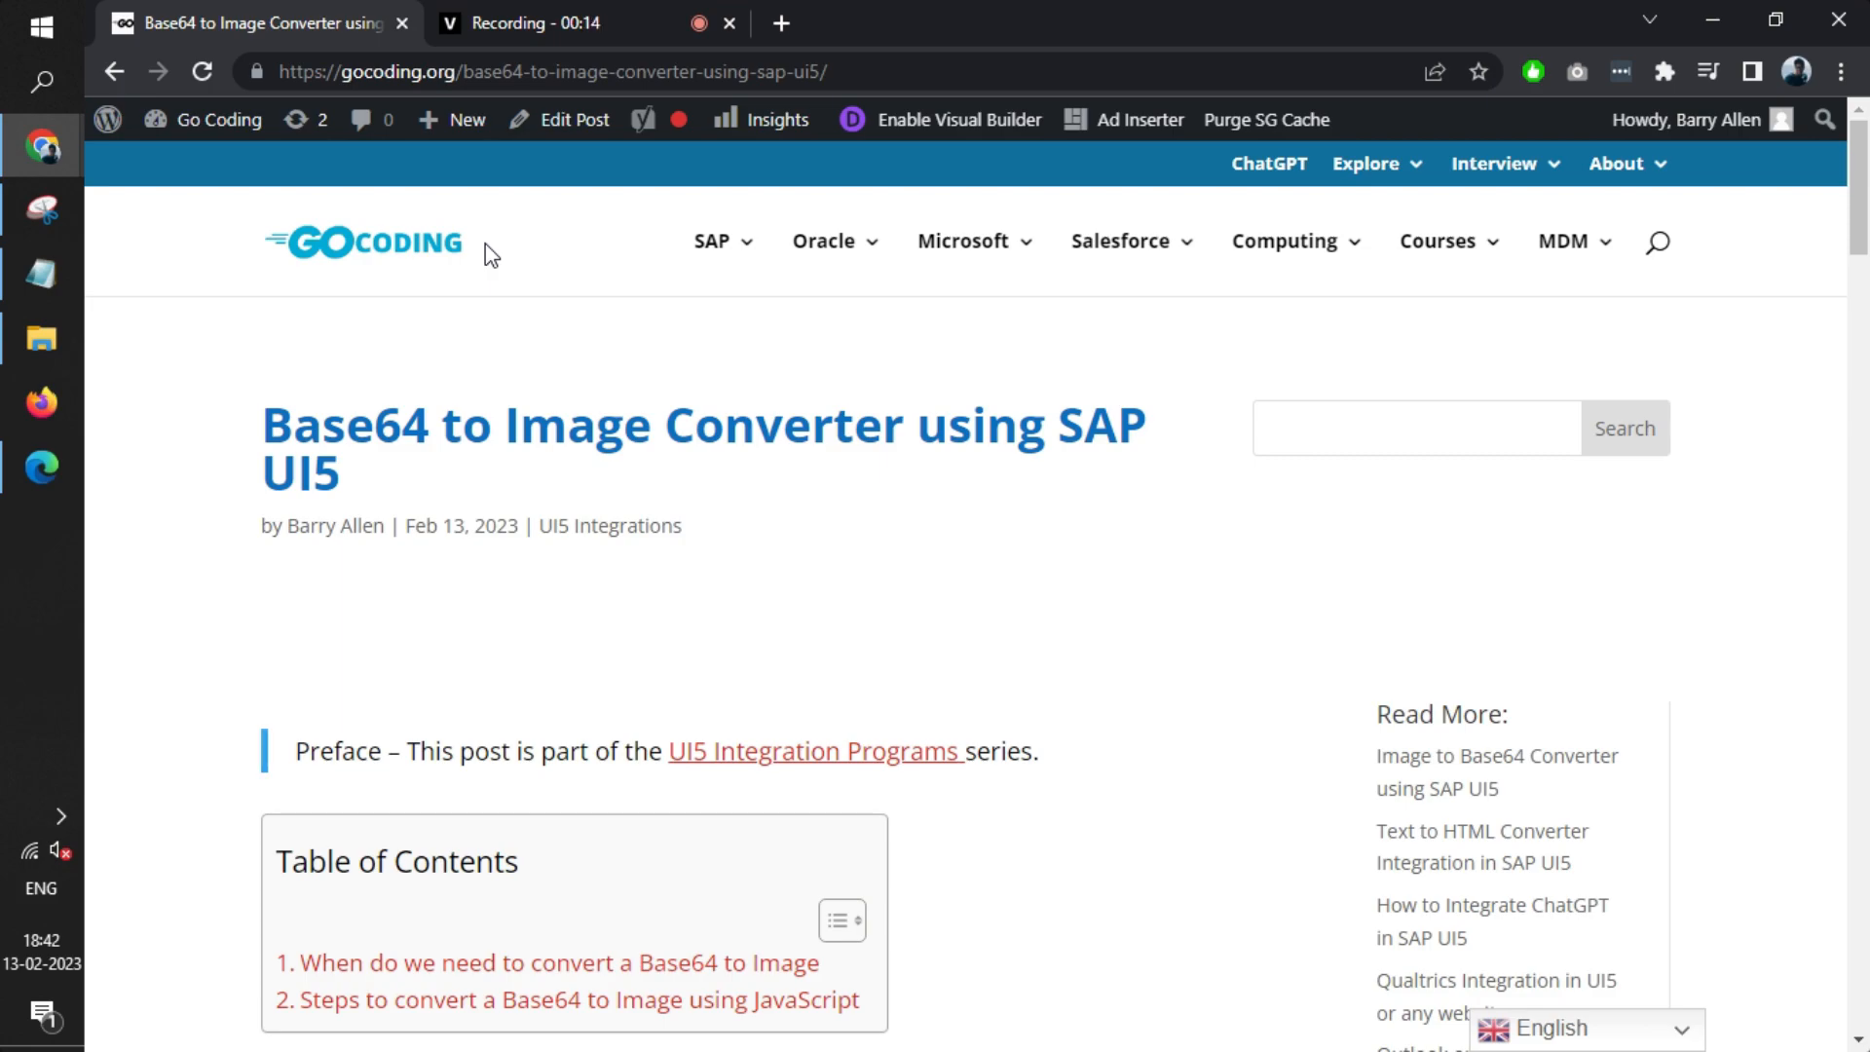
mouse_move(528, 401)
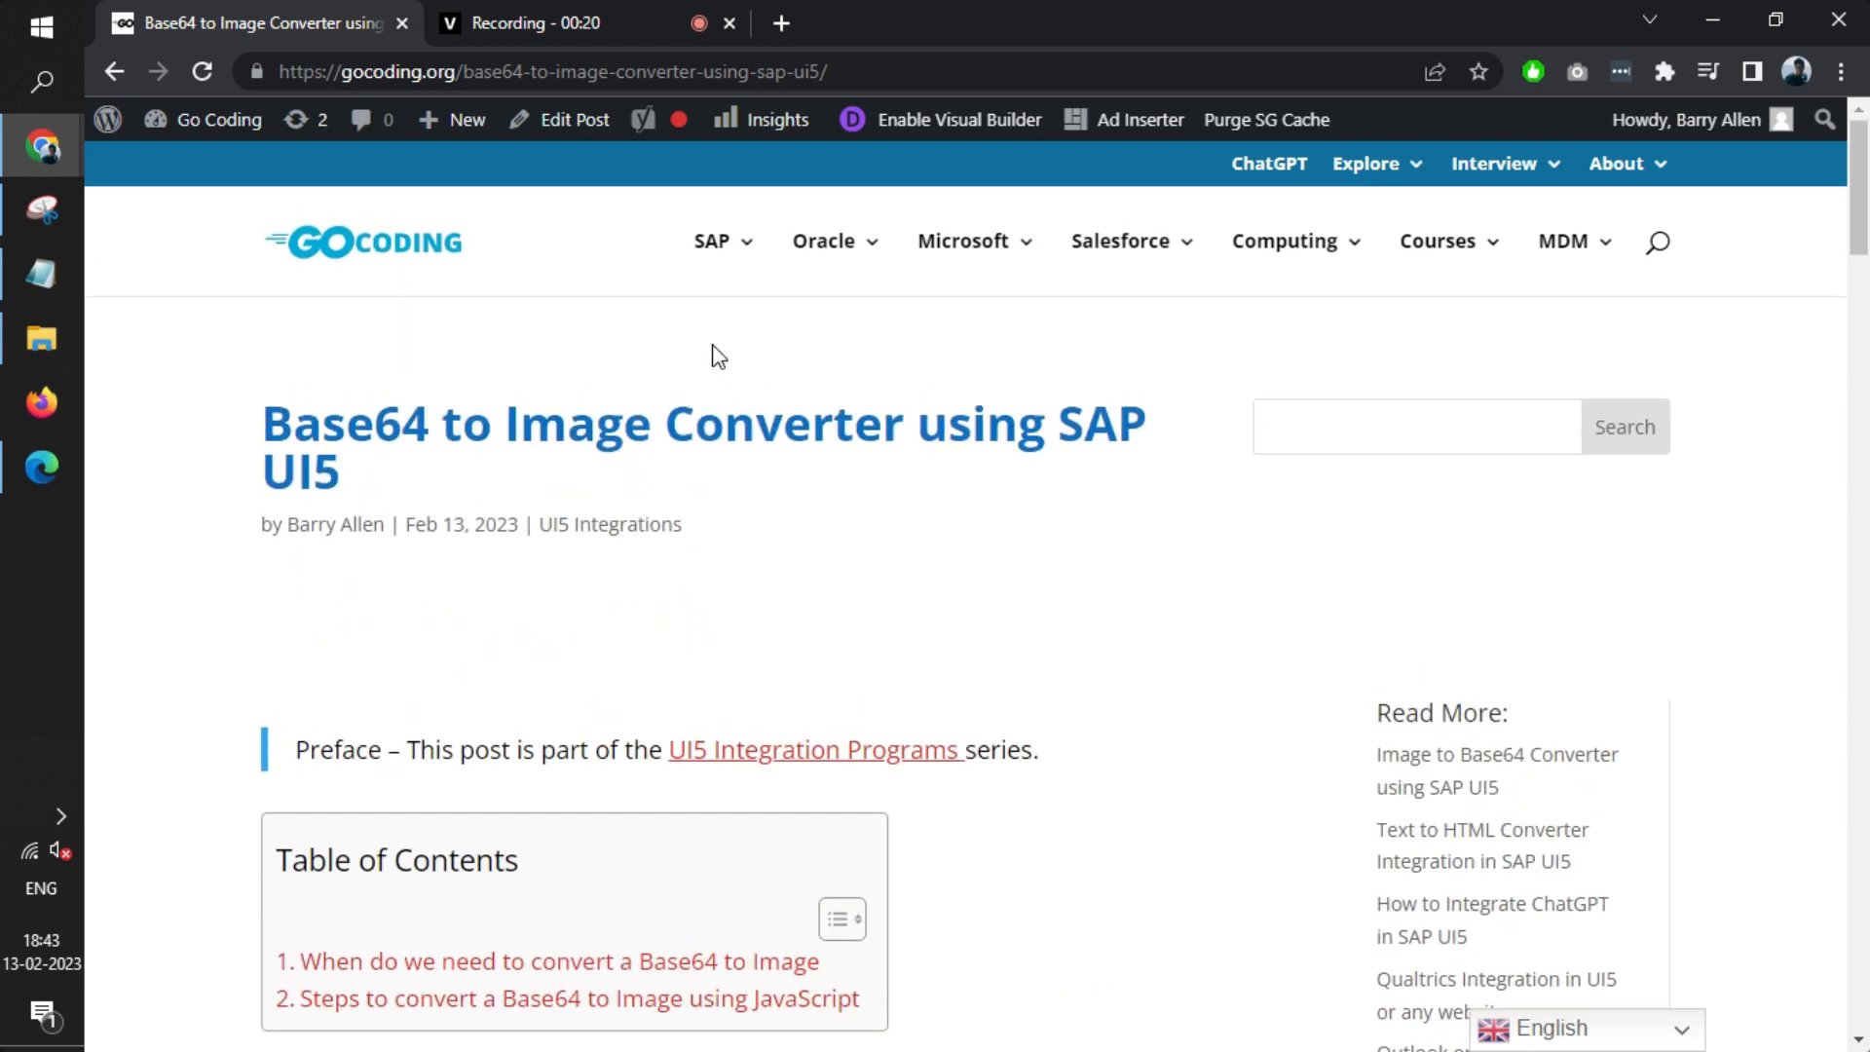
Step: Scroll the GoCoding post past the Table of Contents to the 'When do we need to convert a Base64 to Image' section
scroll(down, 3)
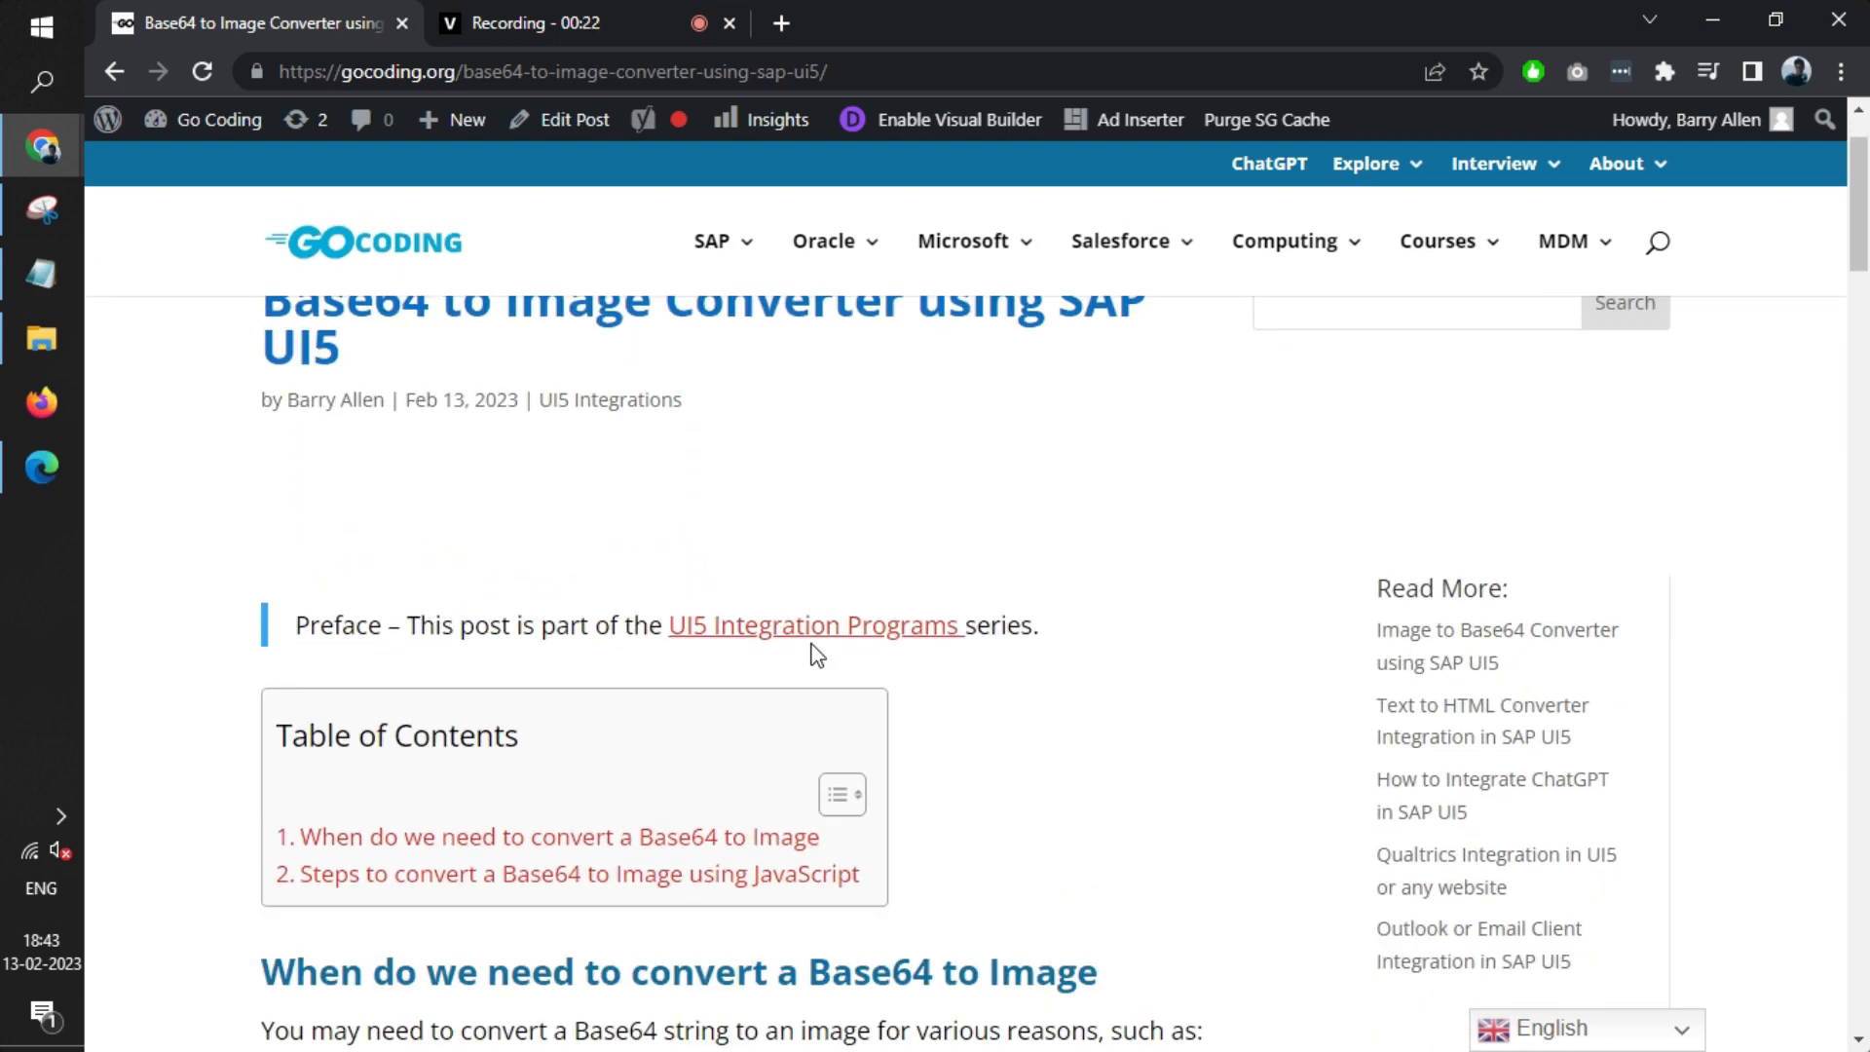
scroll(down, 3)
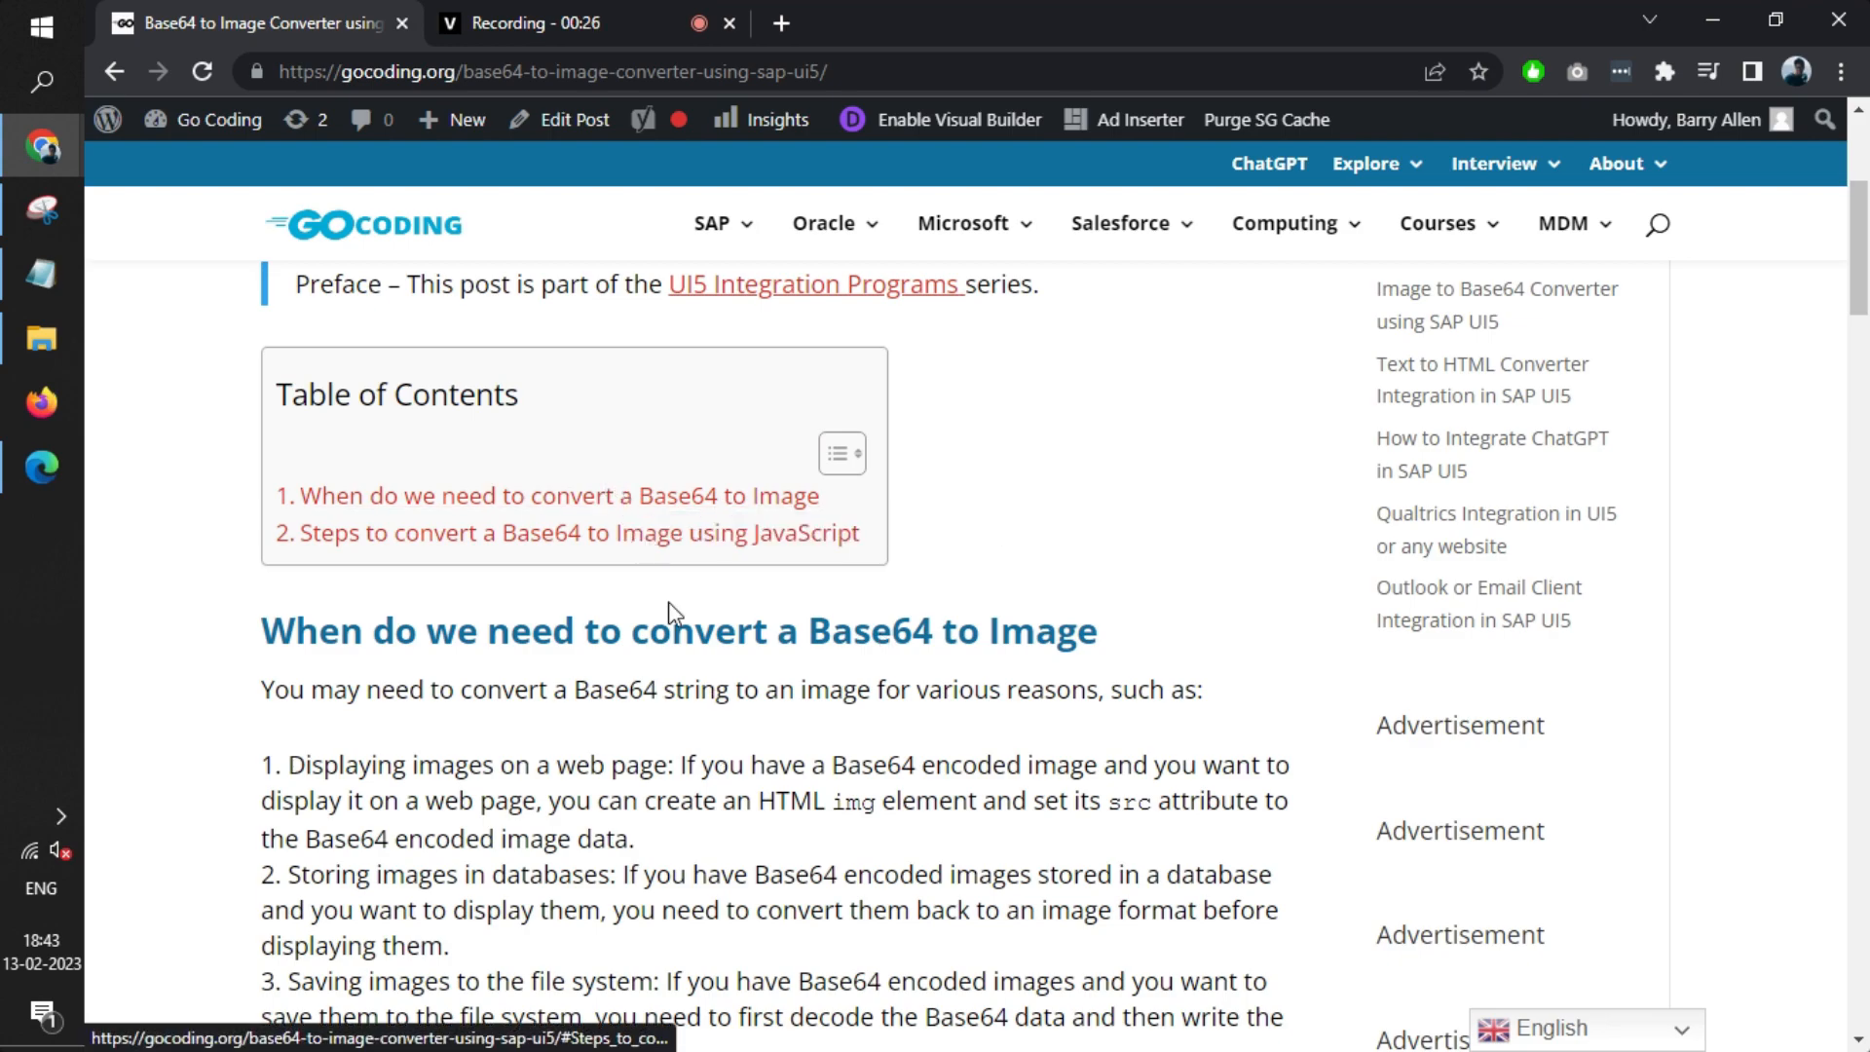
scroll(down, 3)
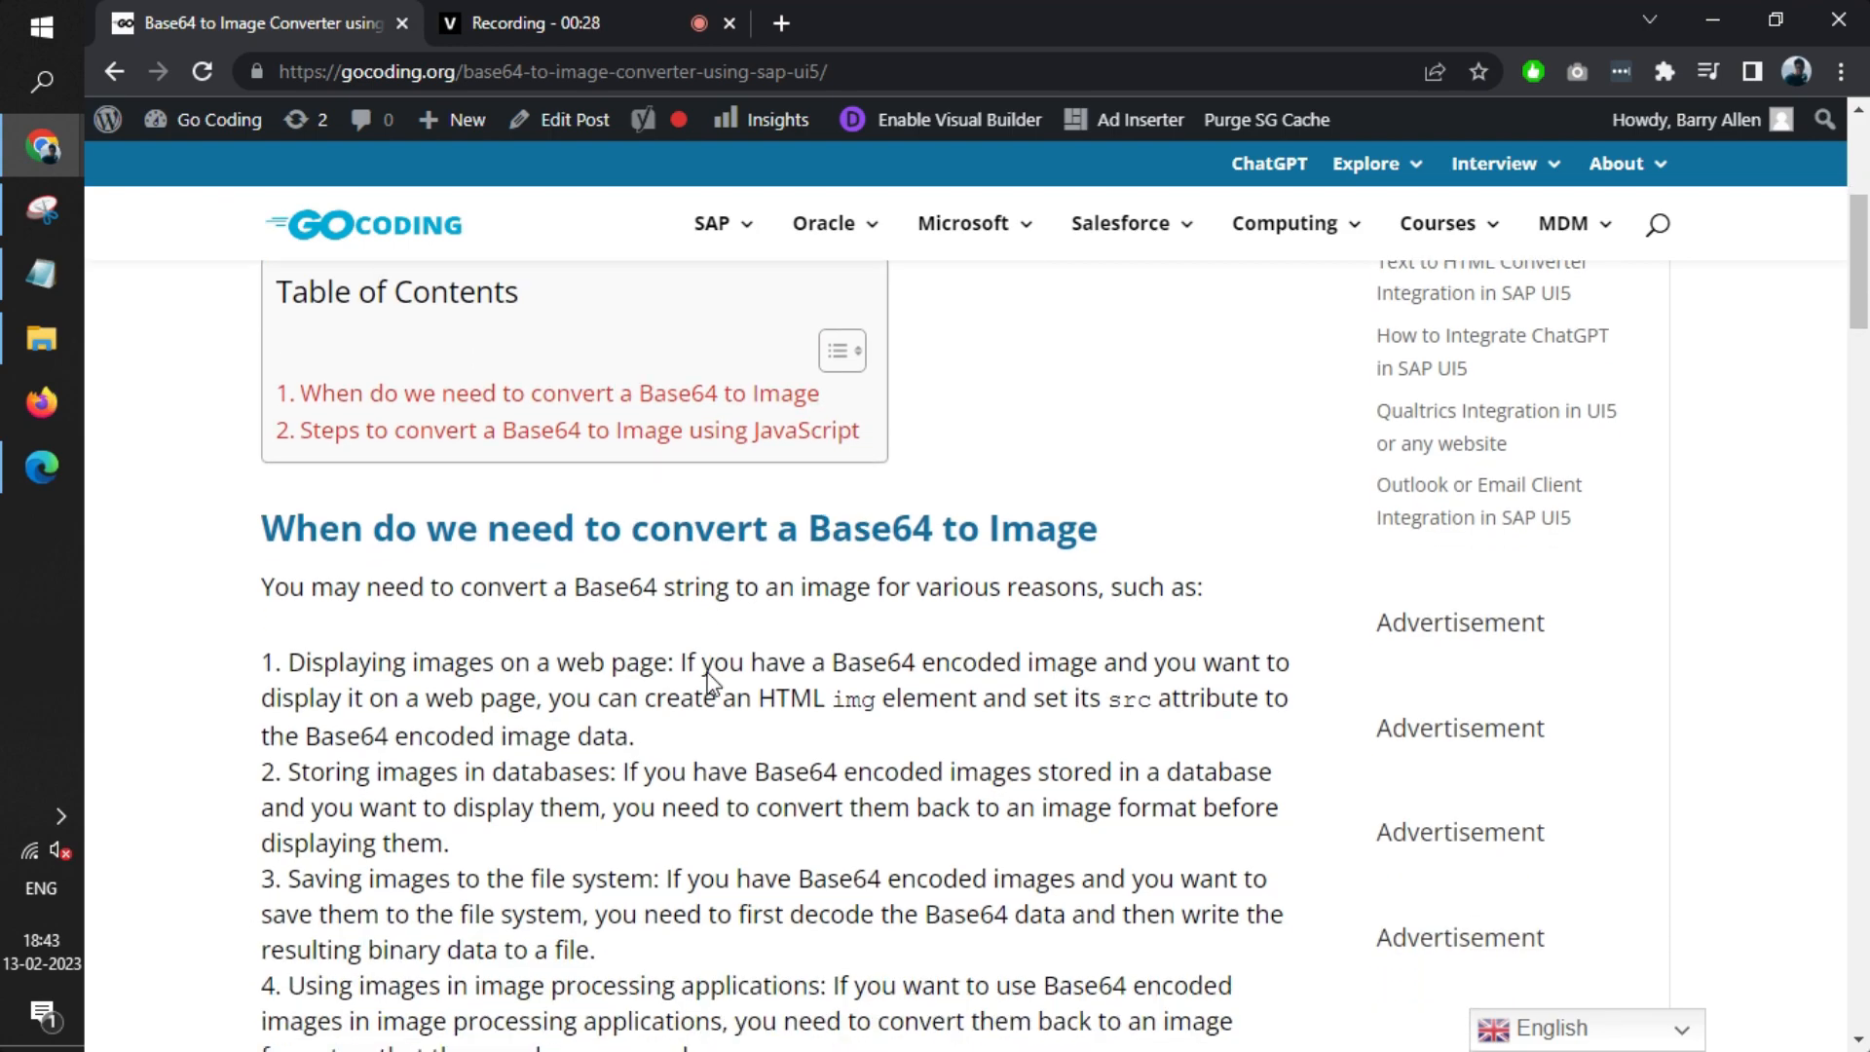
scroll(down, 3)
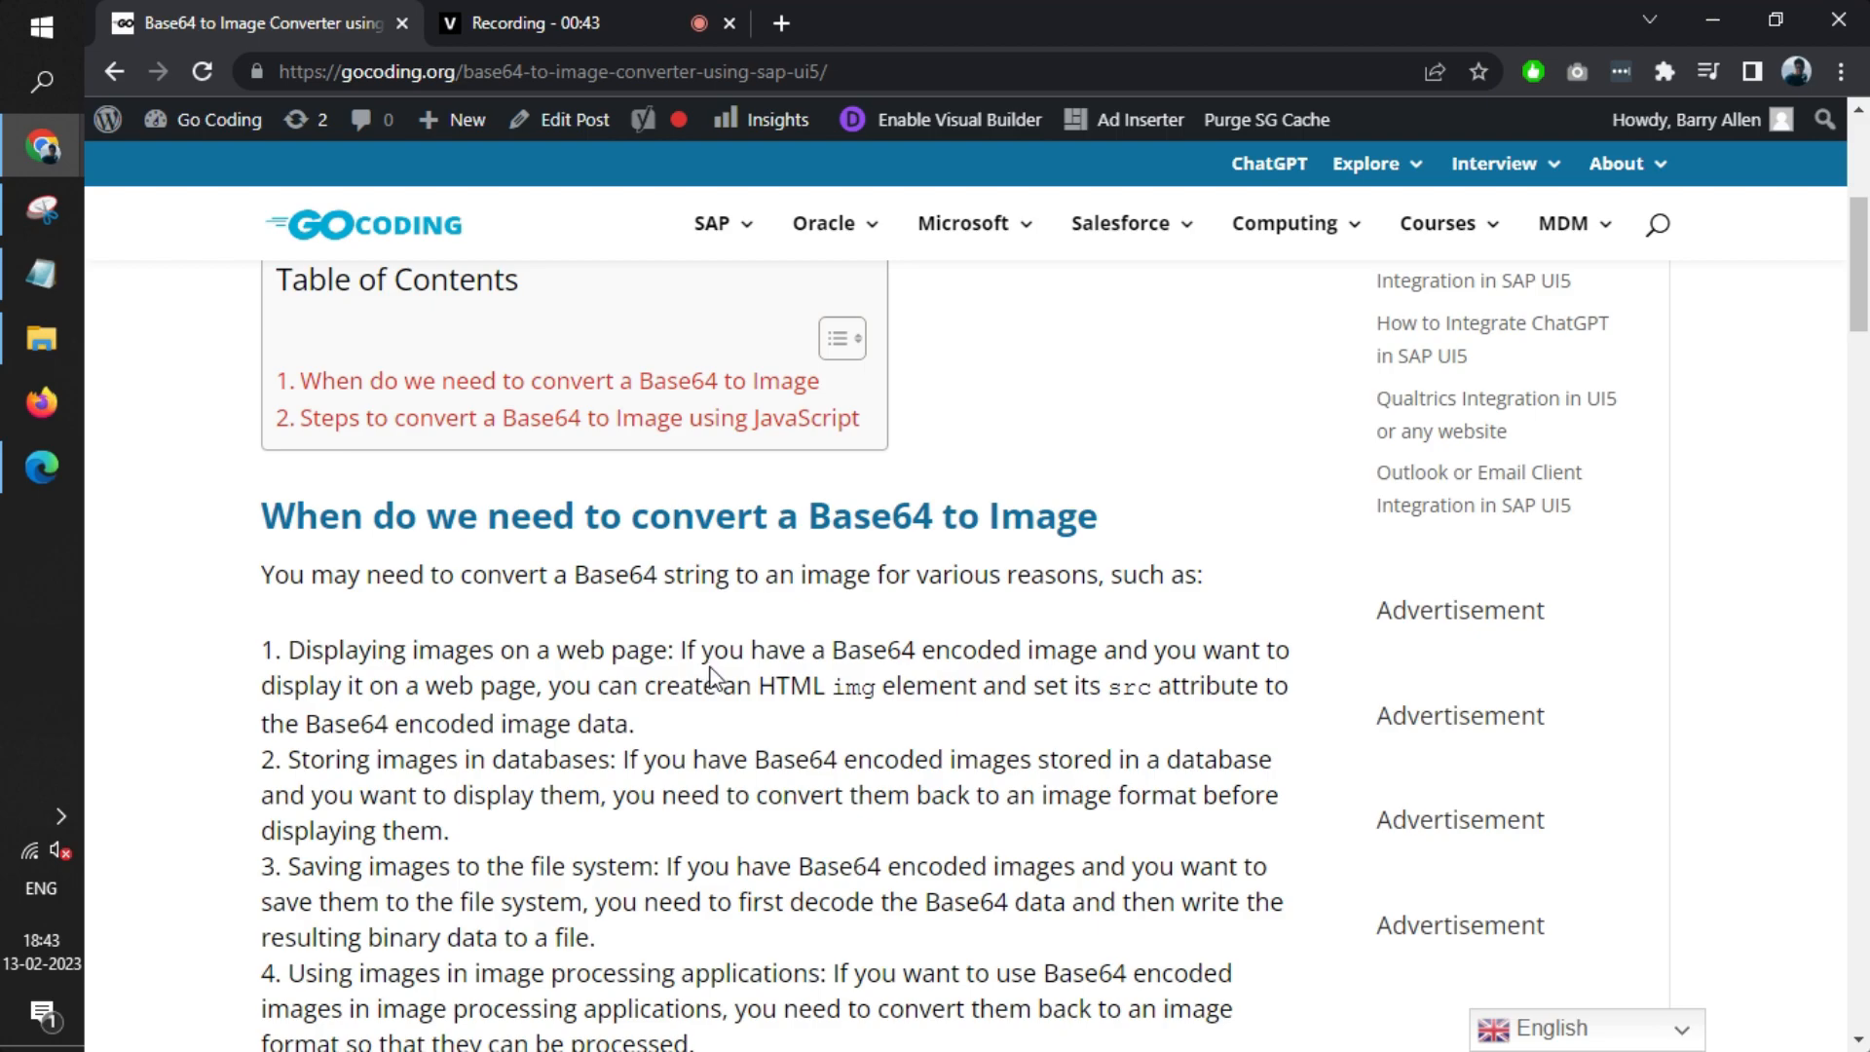
scroll(down, 3)
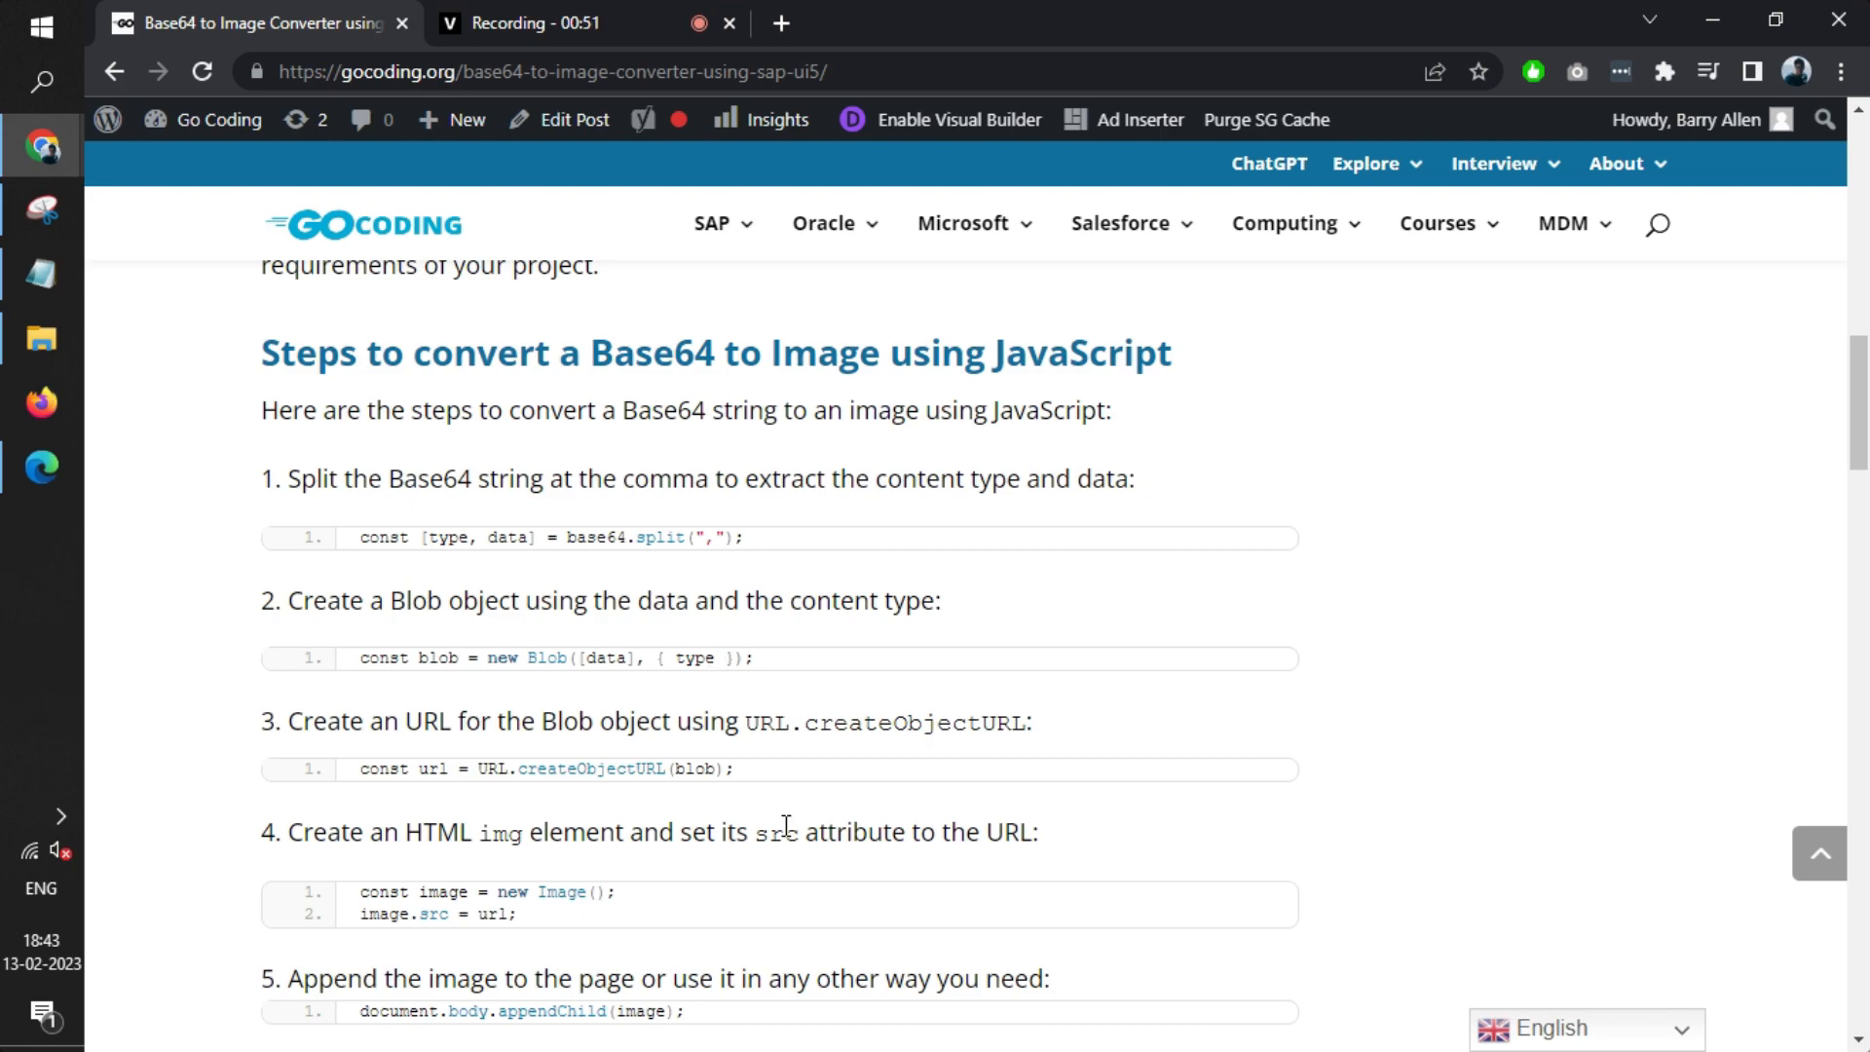
Step: Scroll through the JavaScript steps down to the SAP UI5 View.xml and Controller.js code blocks
scroll(down, 3)
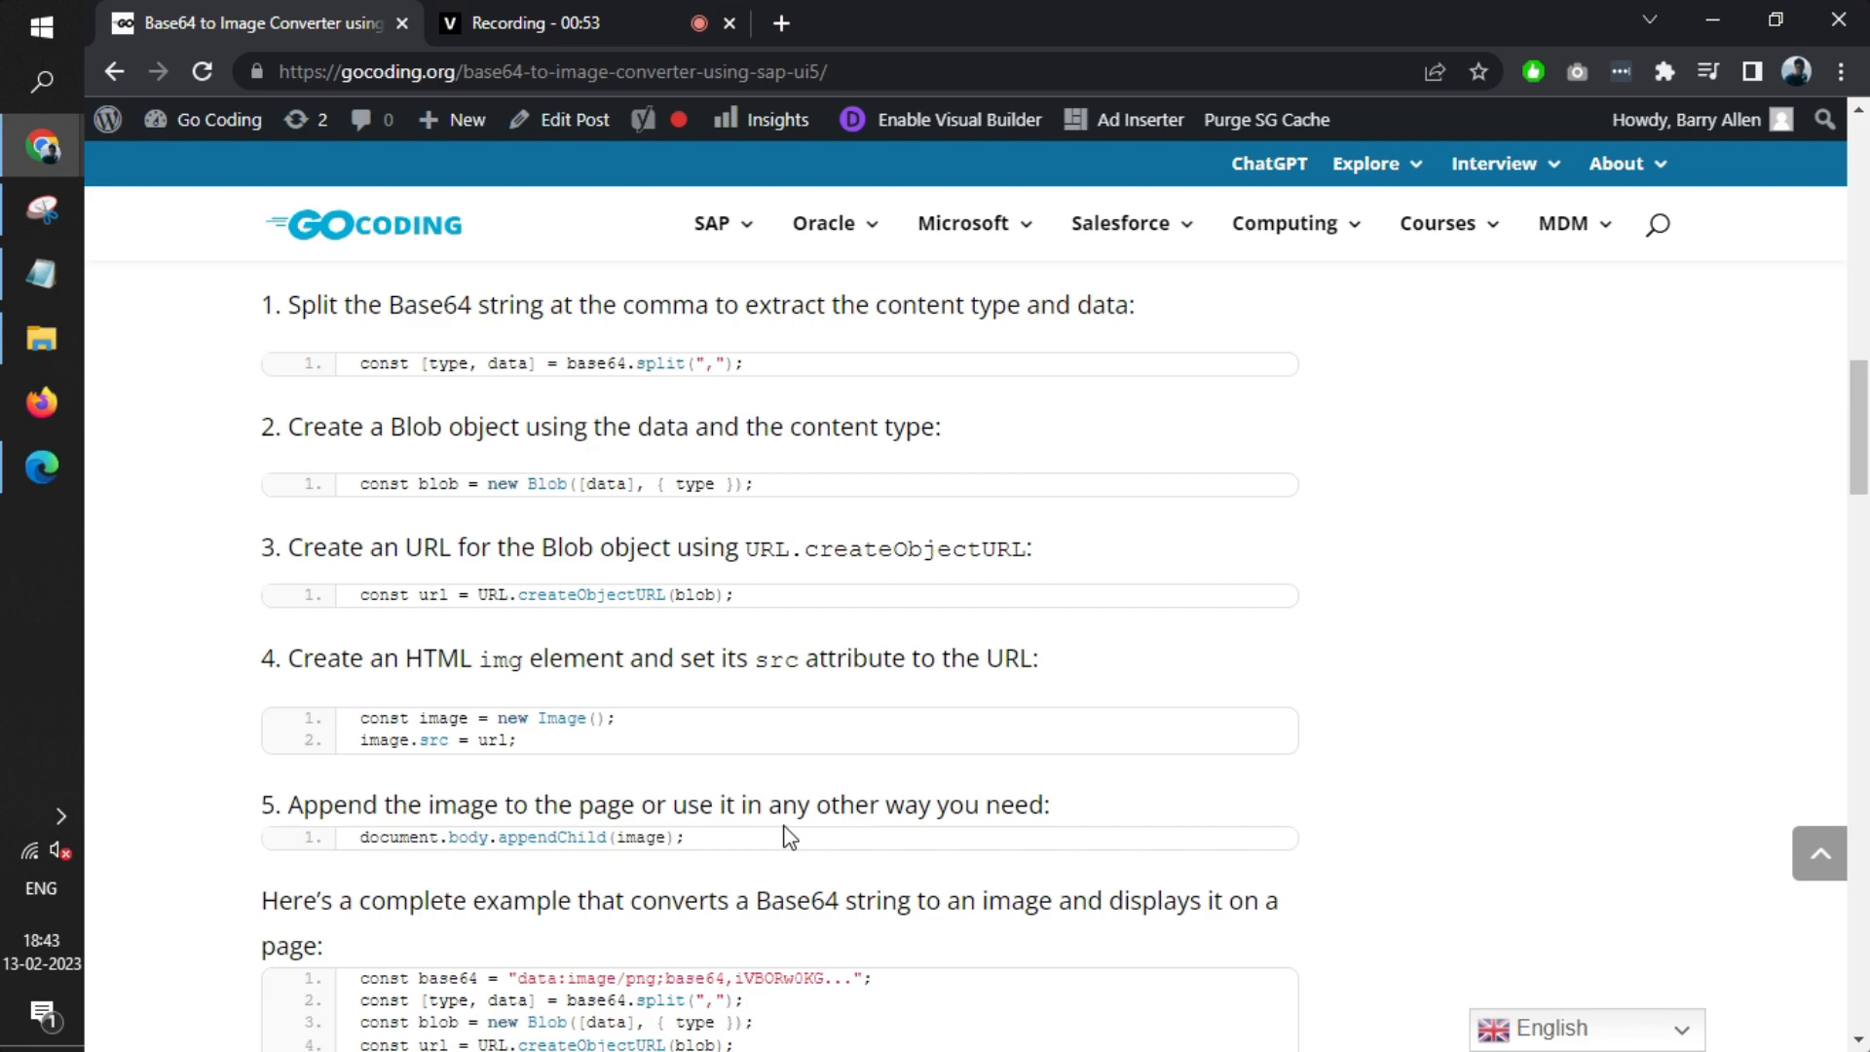
scroll(down, 3)
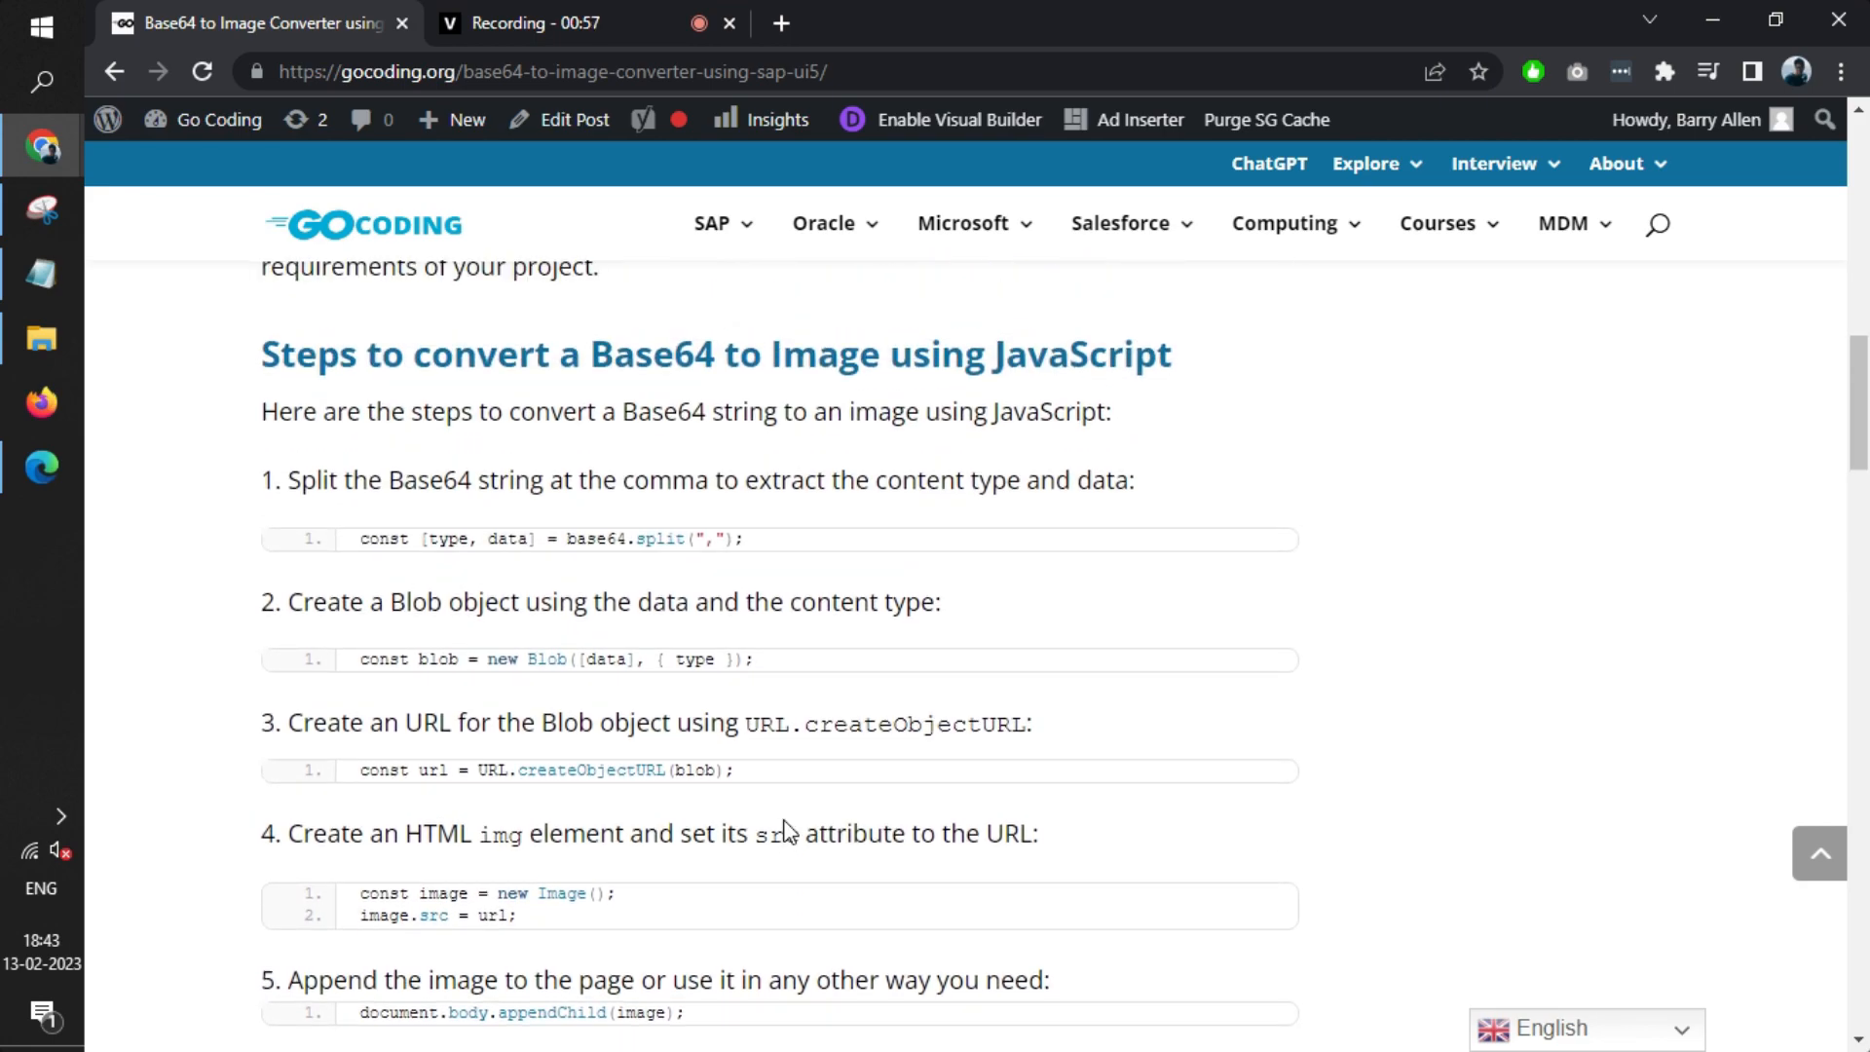
scroll(down, 3)
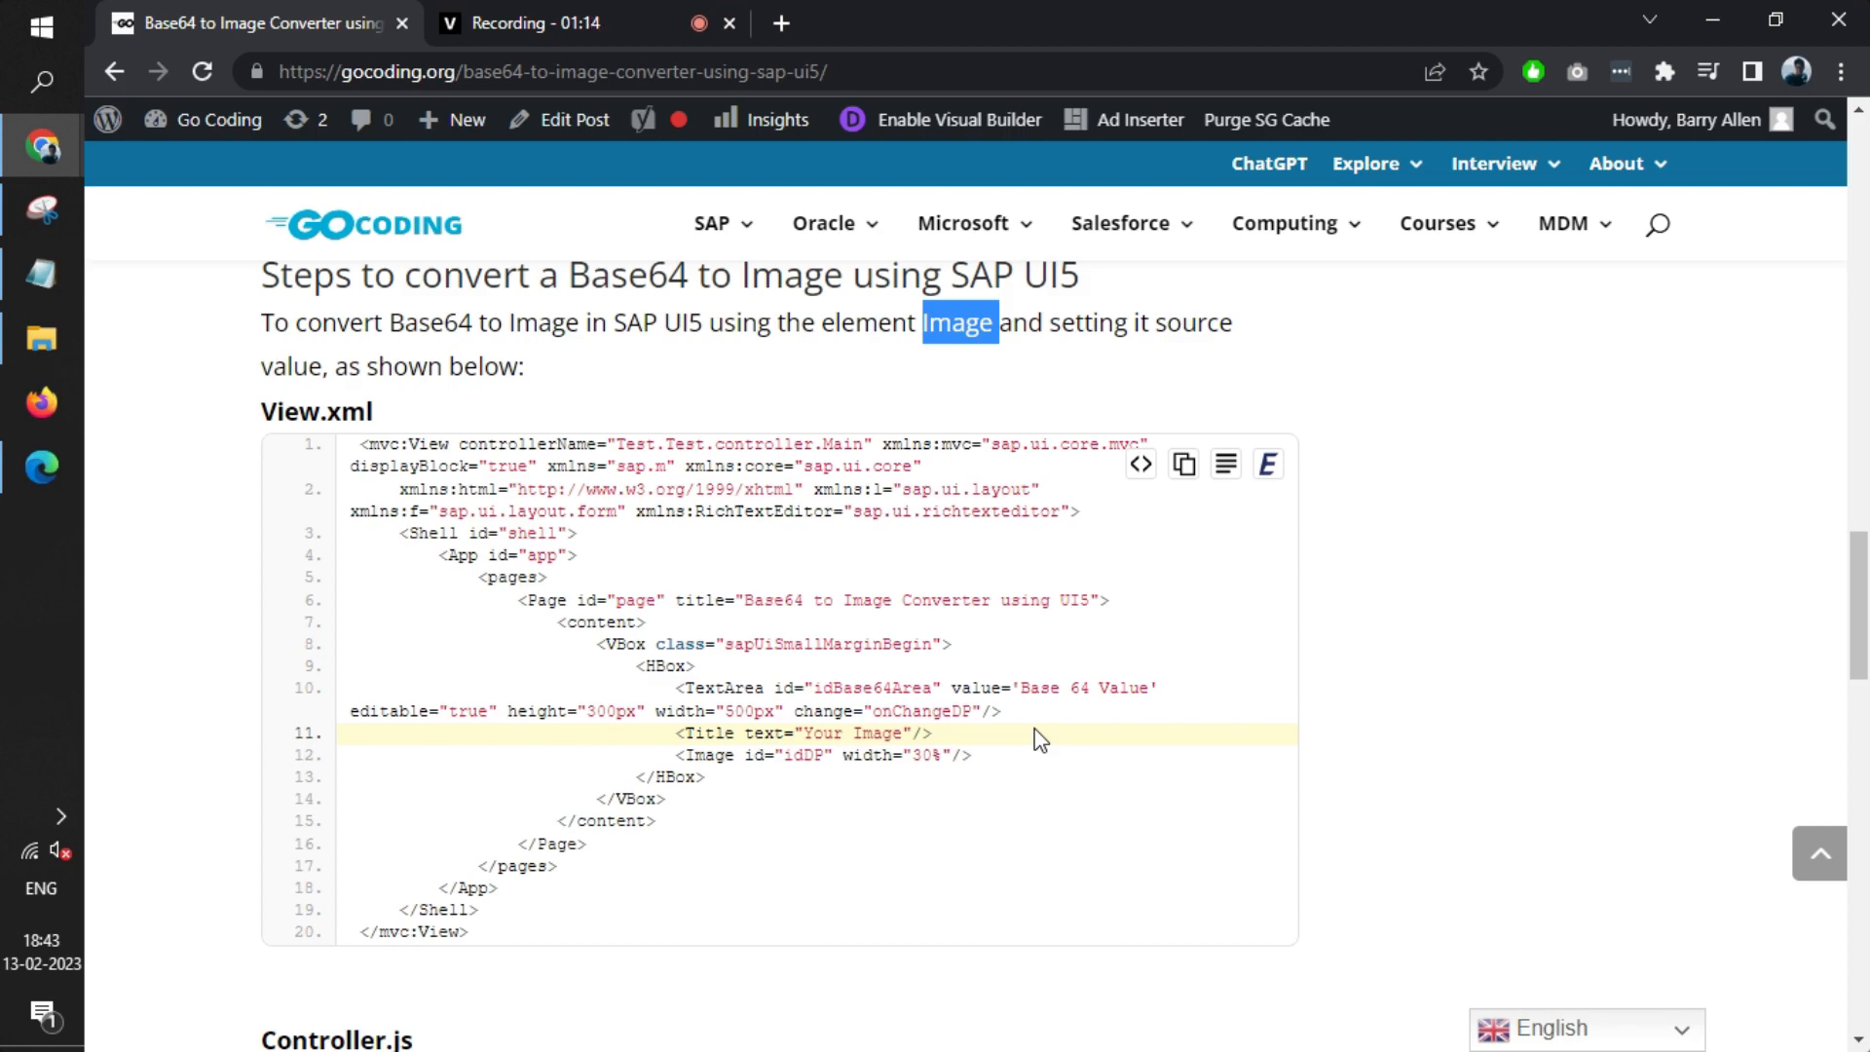
scroll(down, 3)
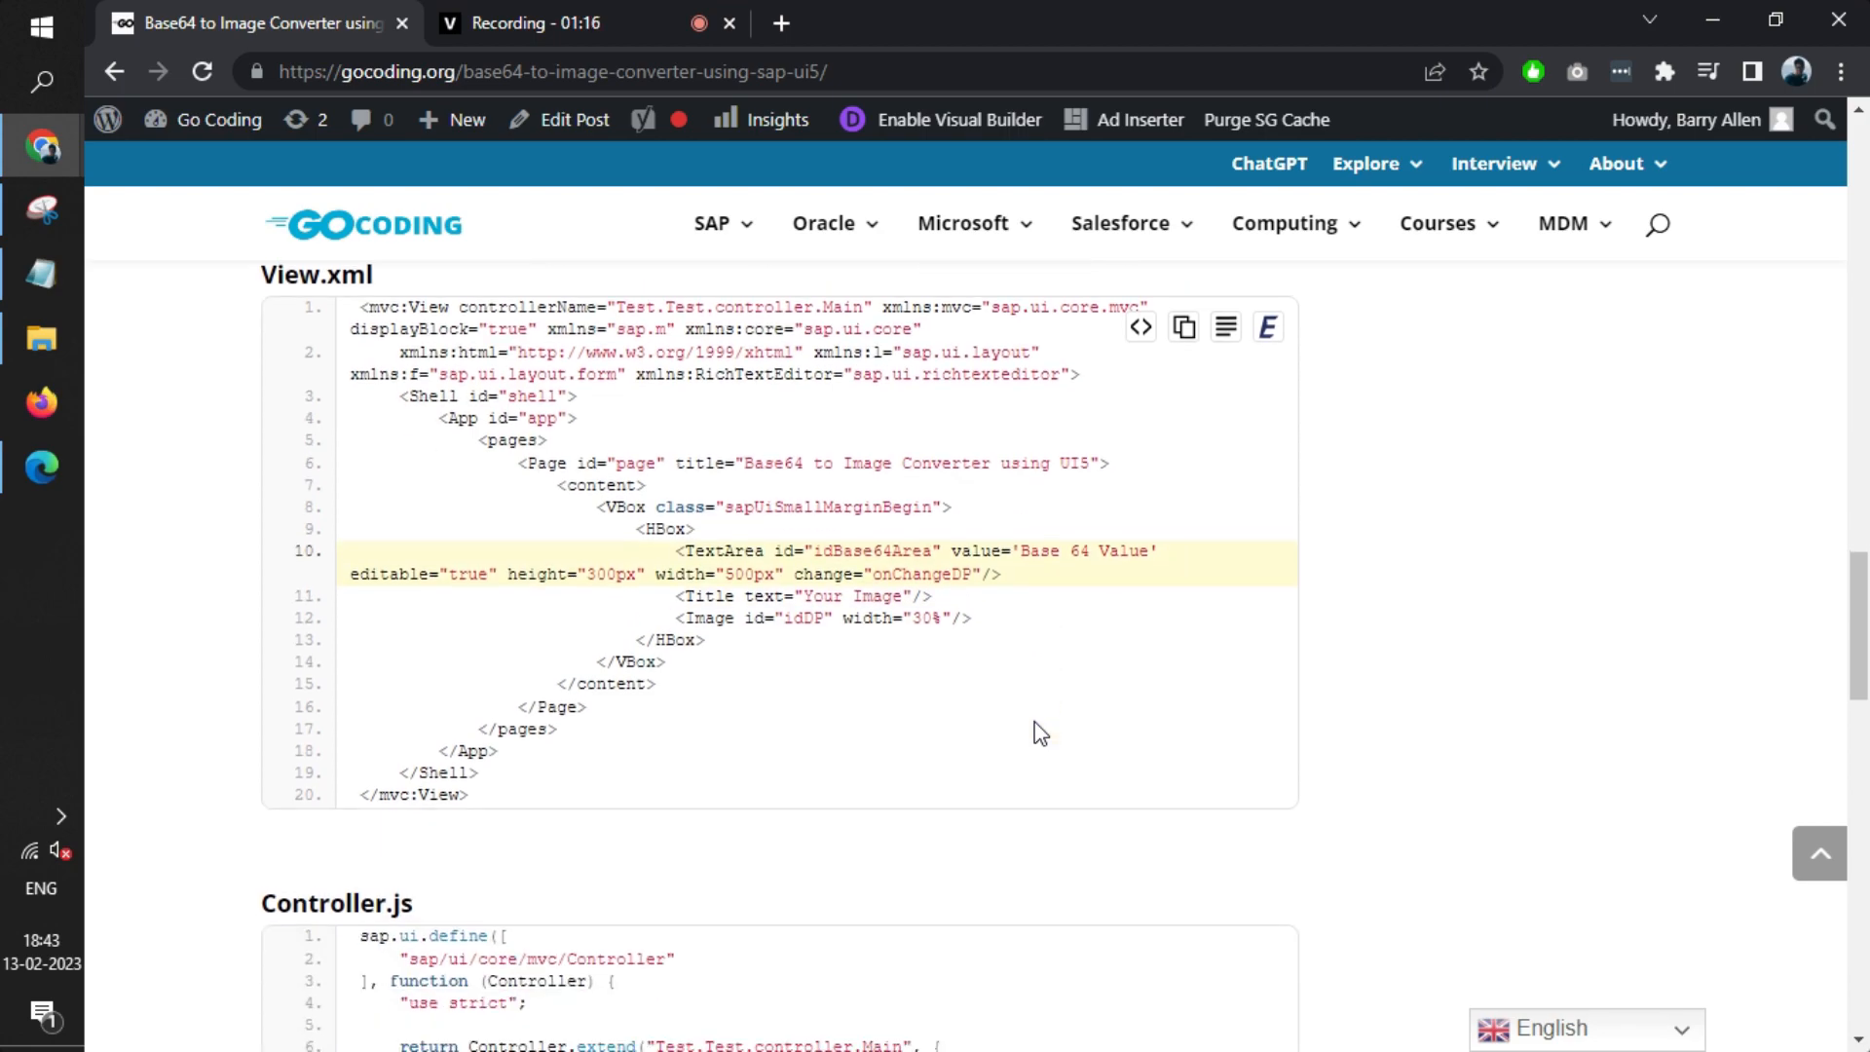
scroll(down, 3)
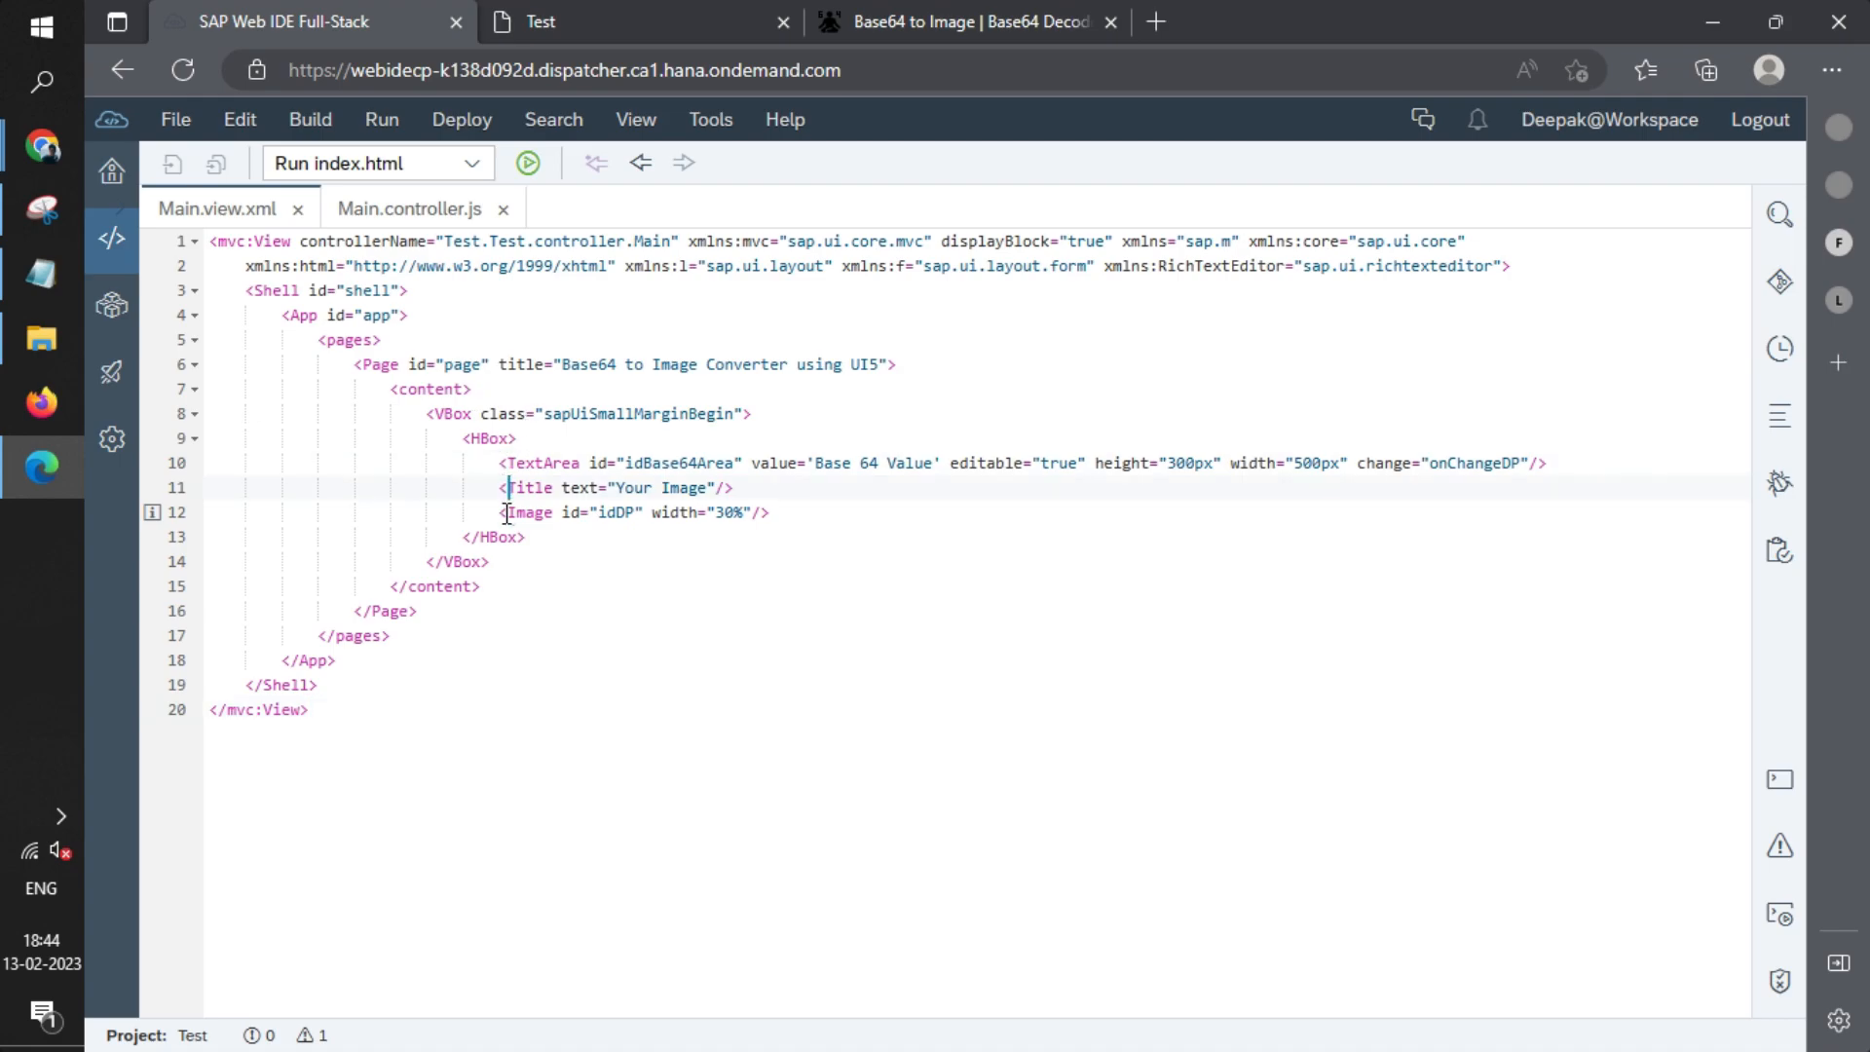
Step: Highlight the Title and TextArea elements in Main.view.xml, then bring up Main.controller.js
double_click(539, 464)
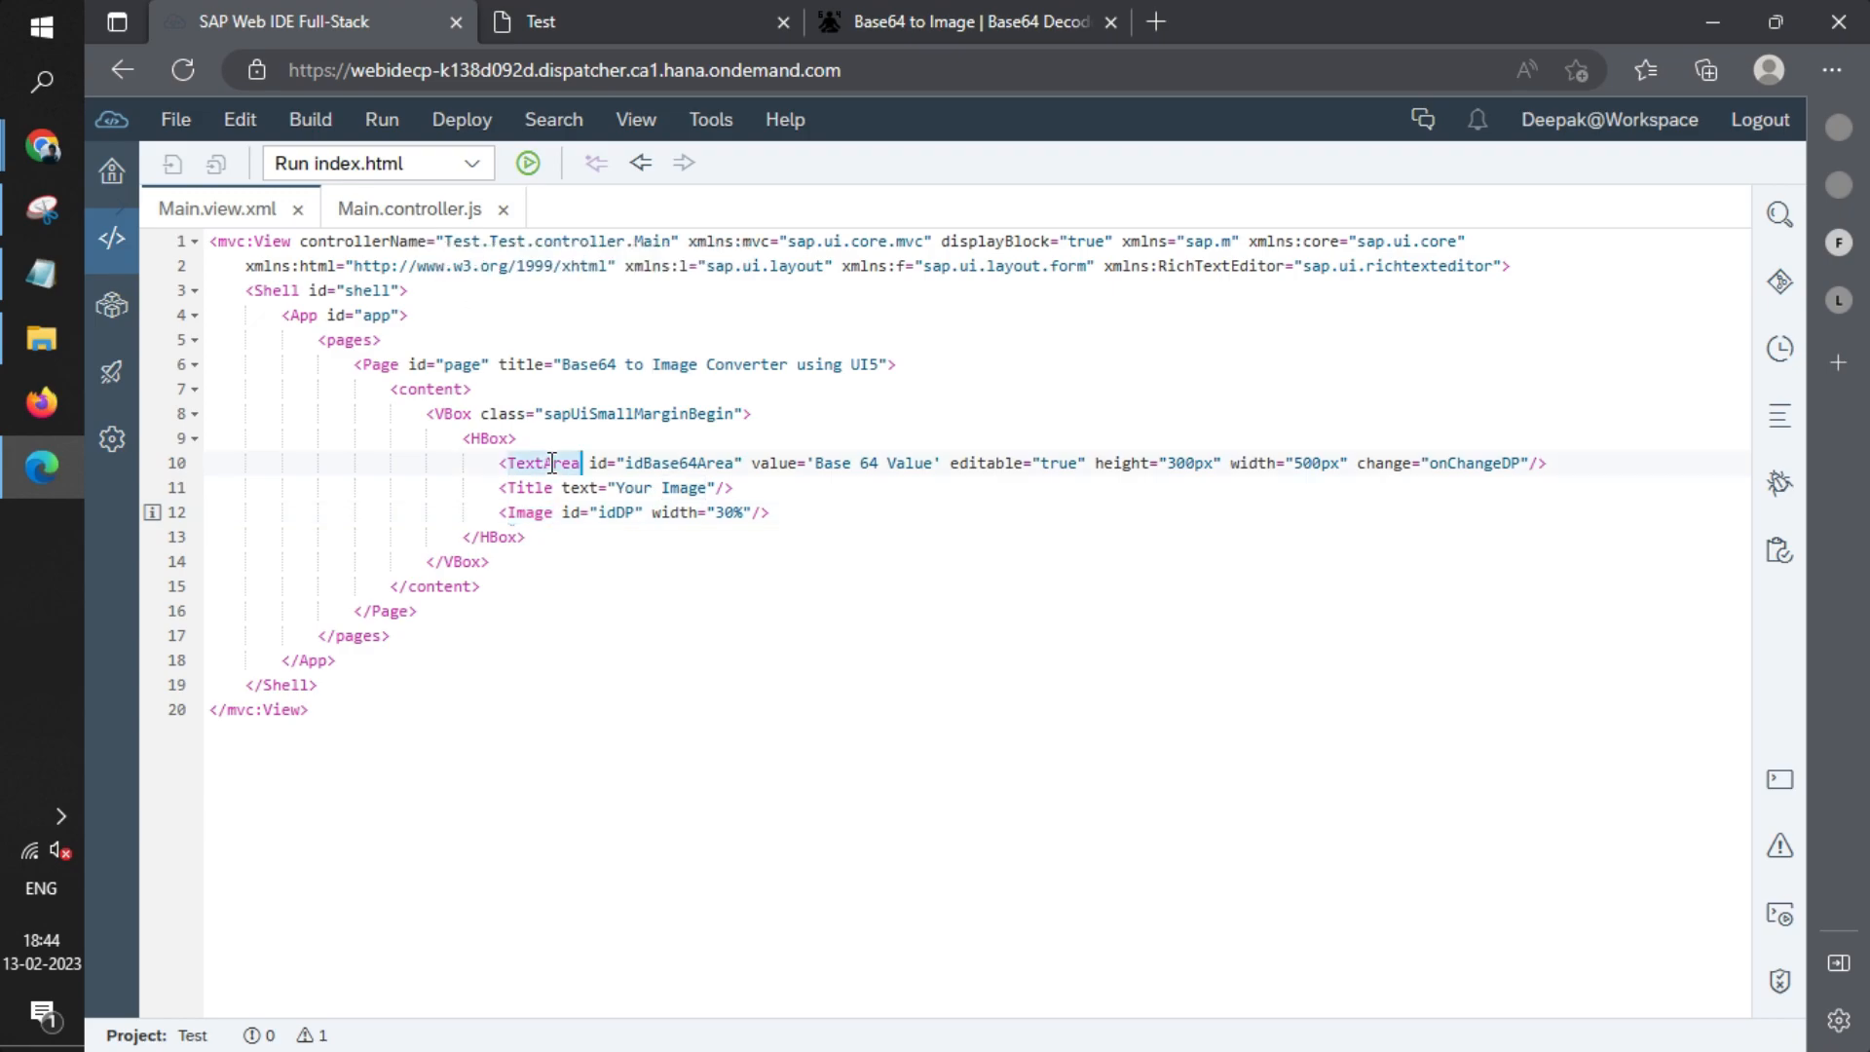
double_click(1476, 464)
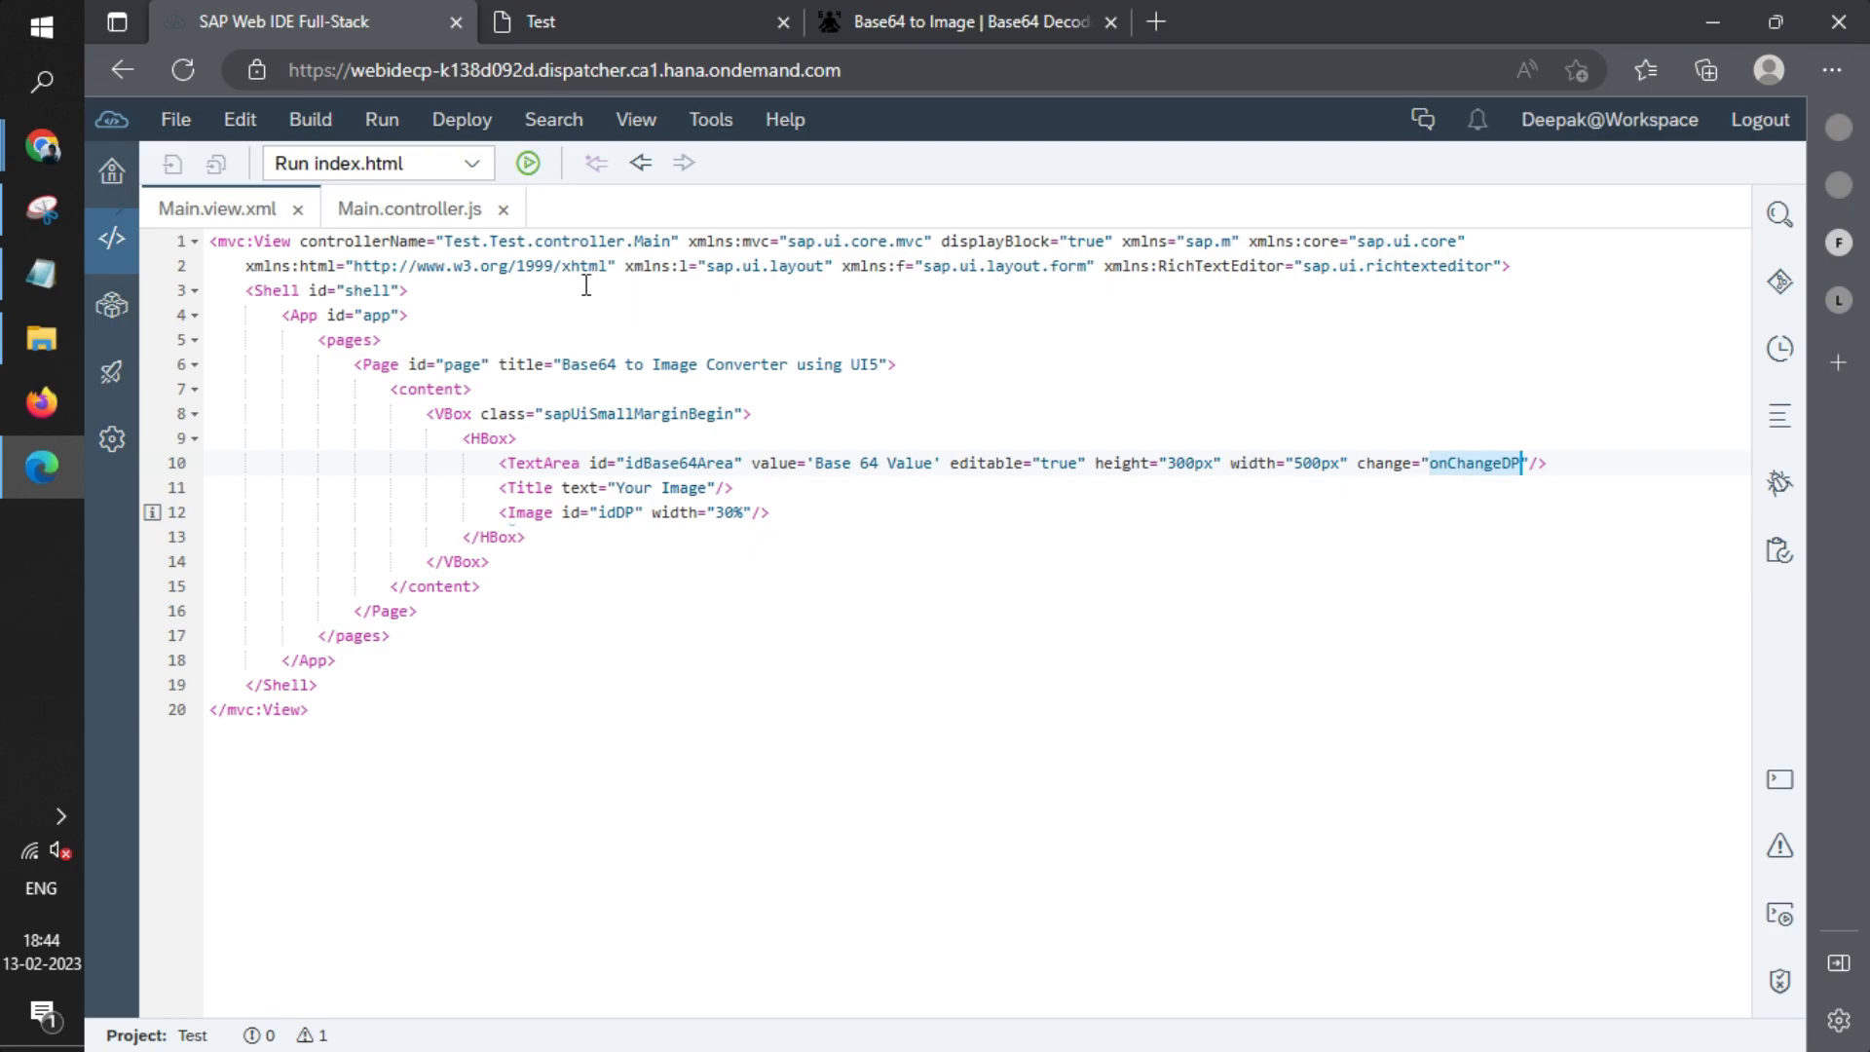
click(409, 209)
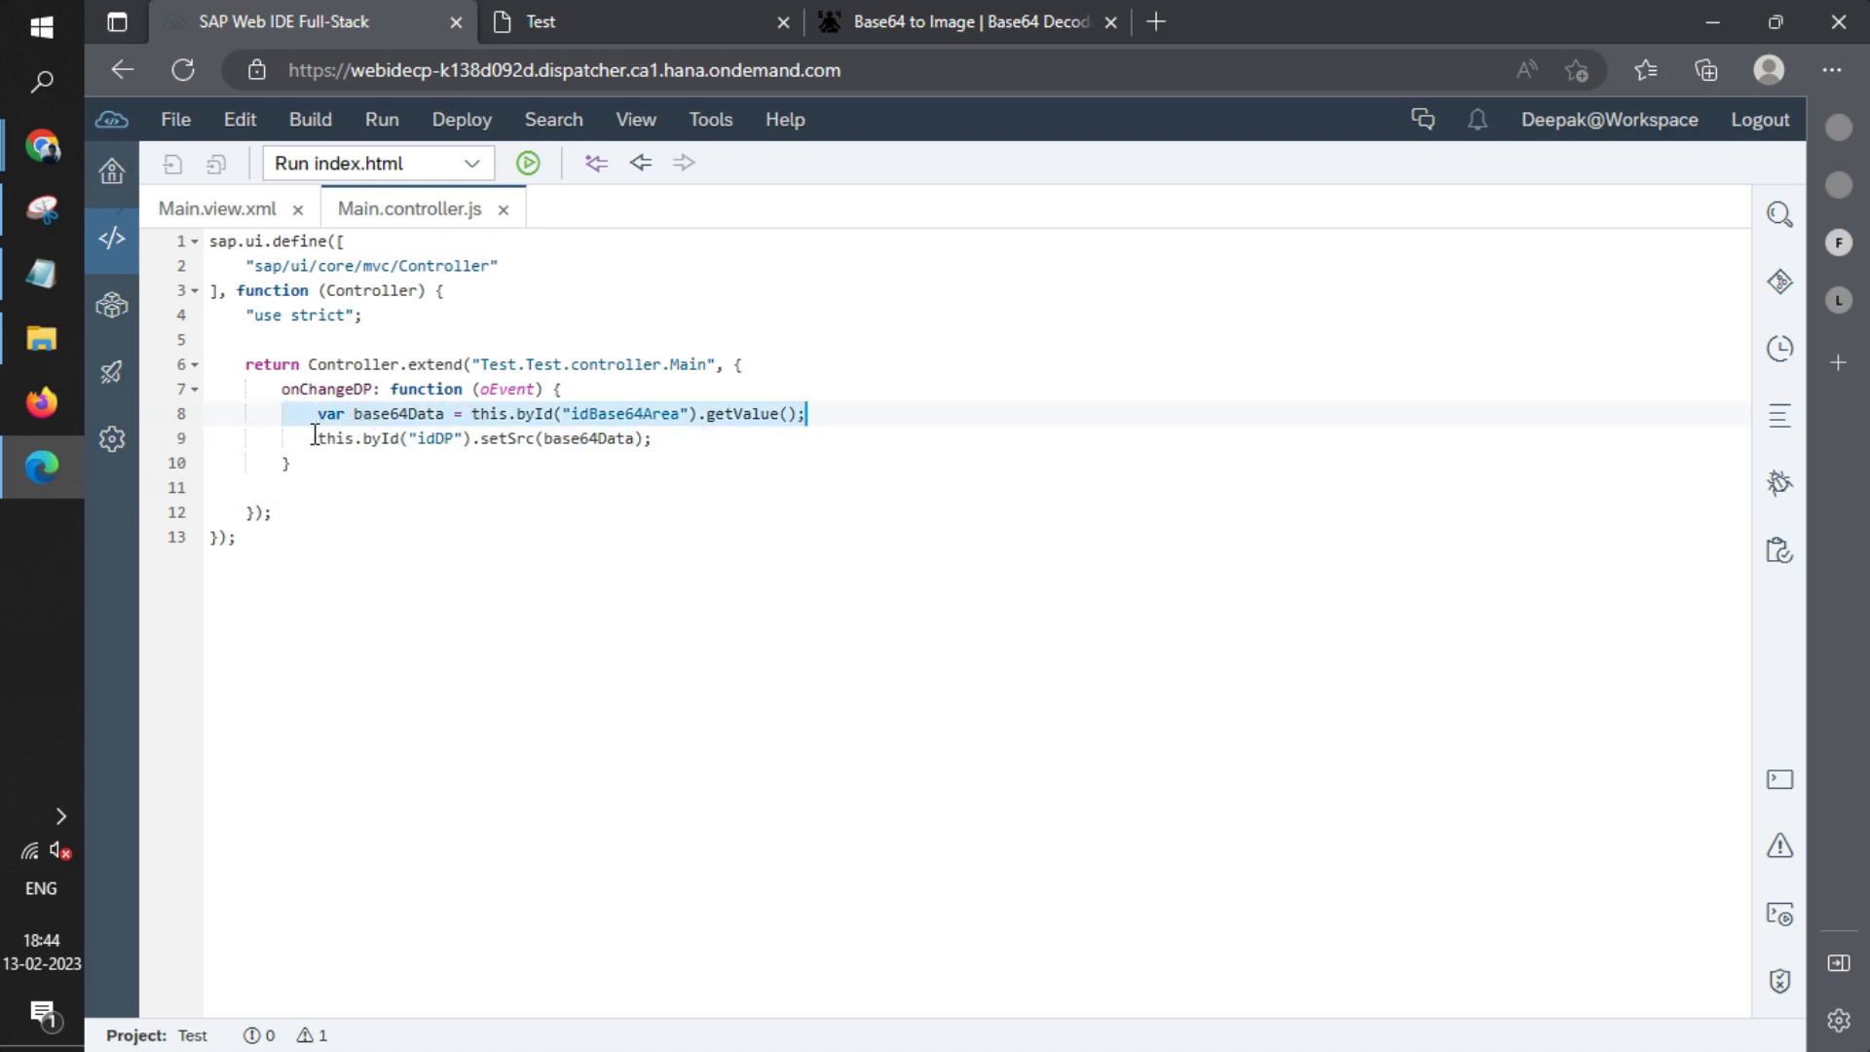
Step: Highlight the onChangeDP getValue/setSrc lines, then switch to the Base64.Guru decoder page
click(537, 438)
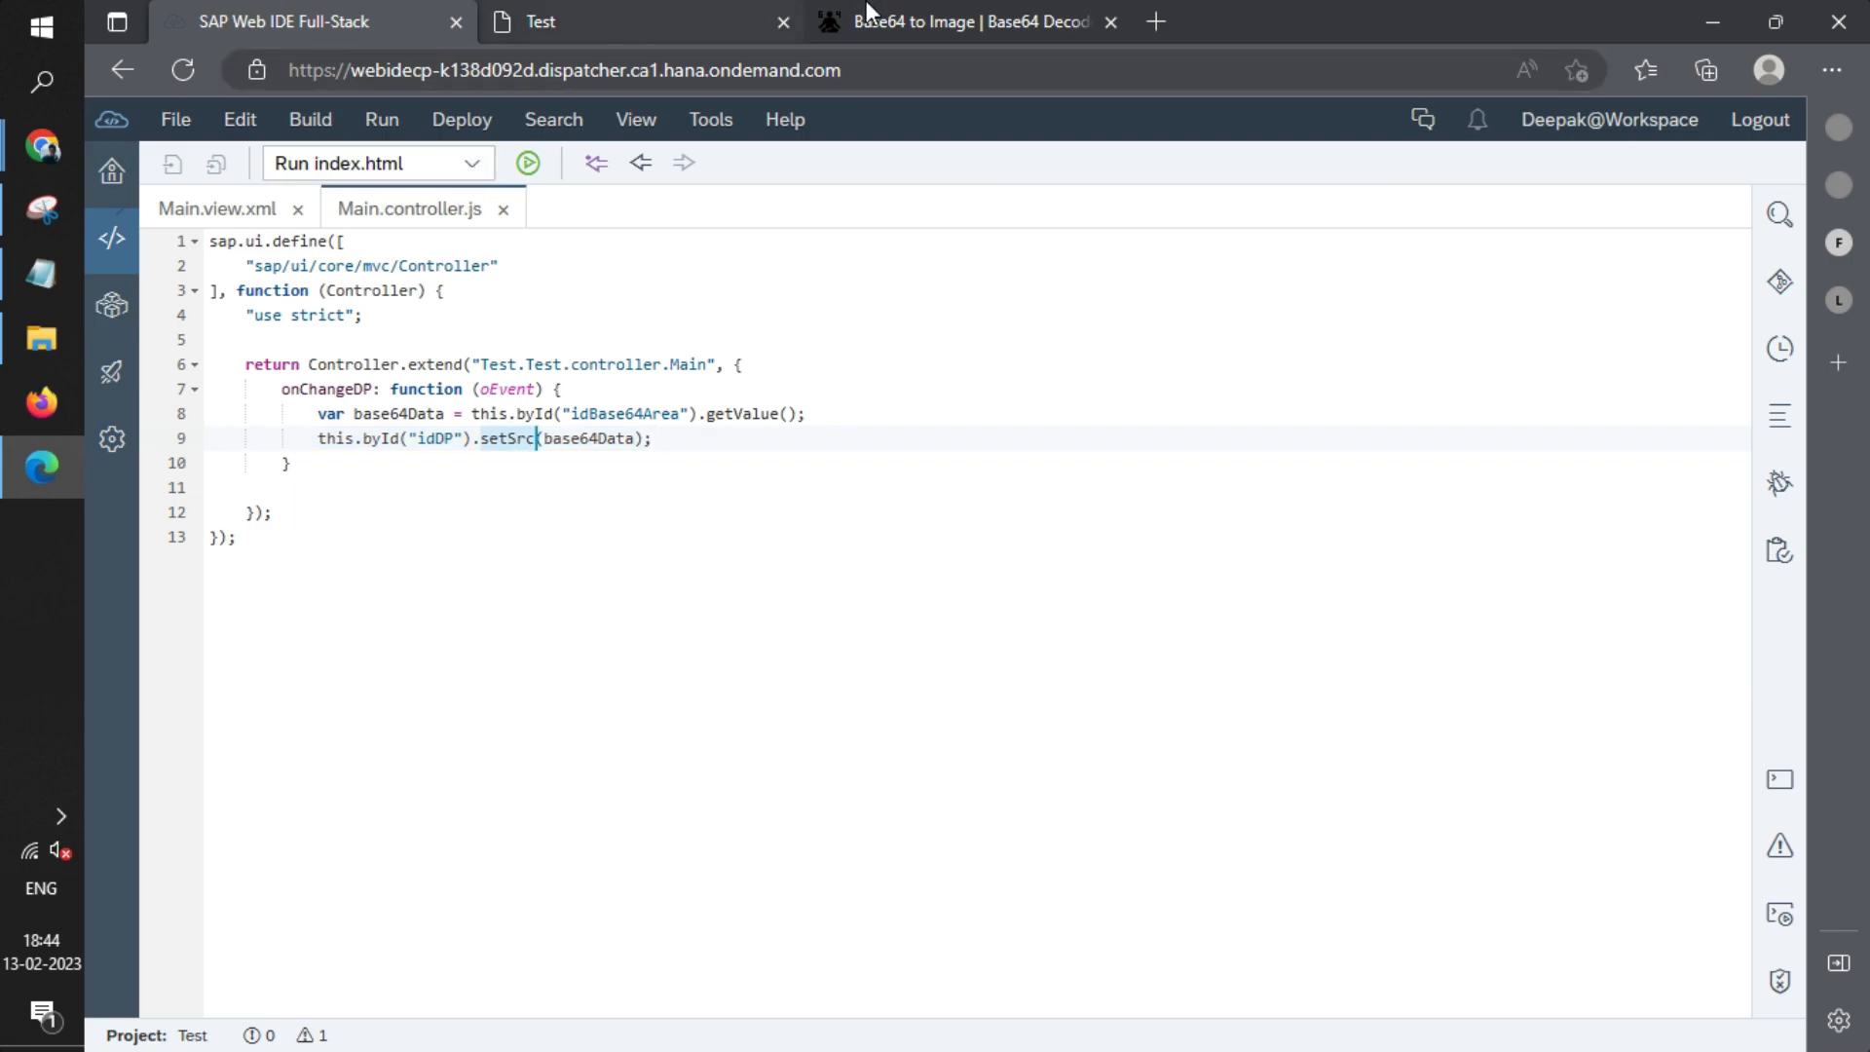
click(966, 22)
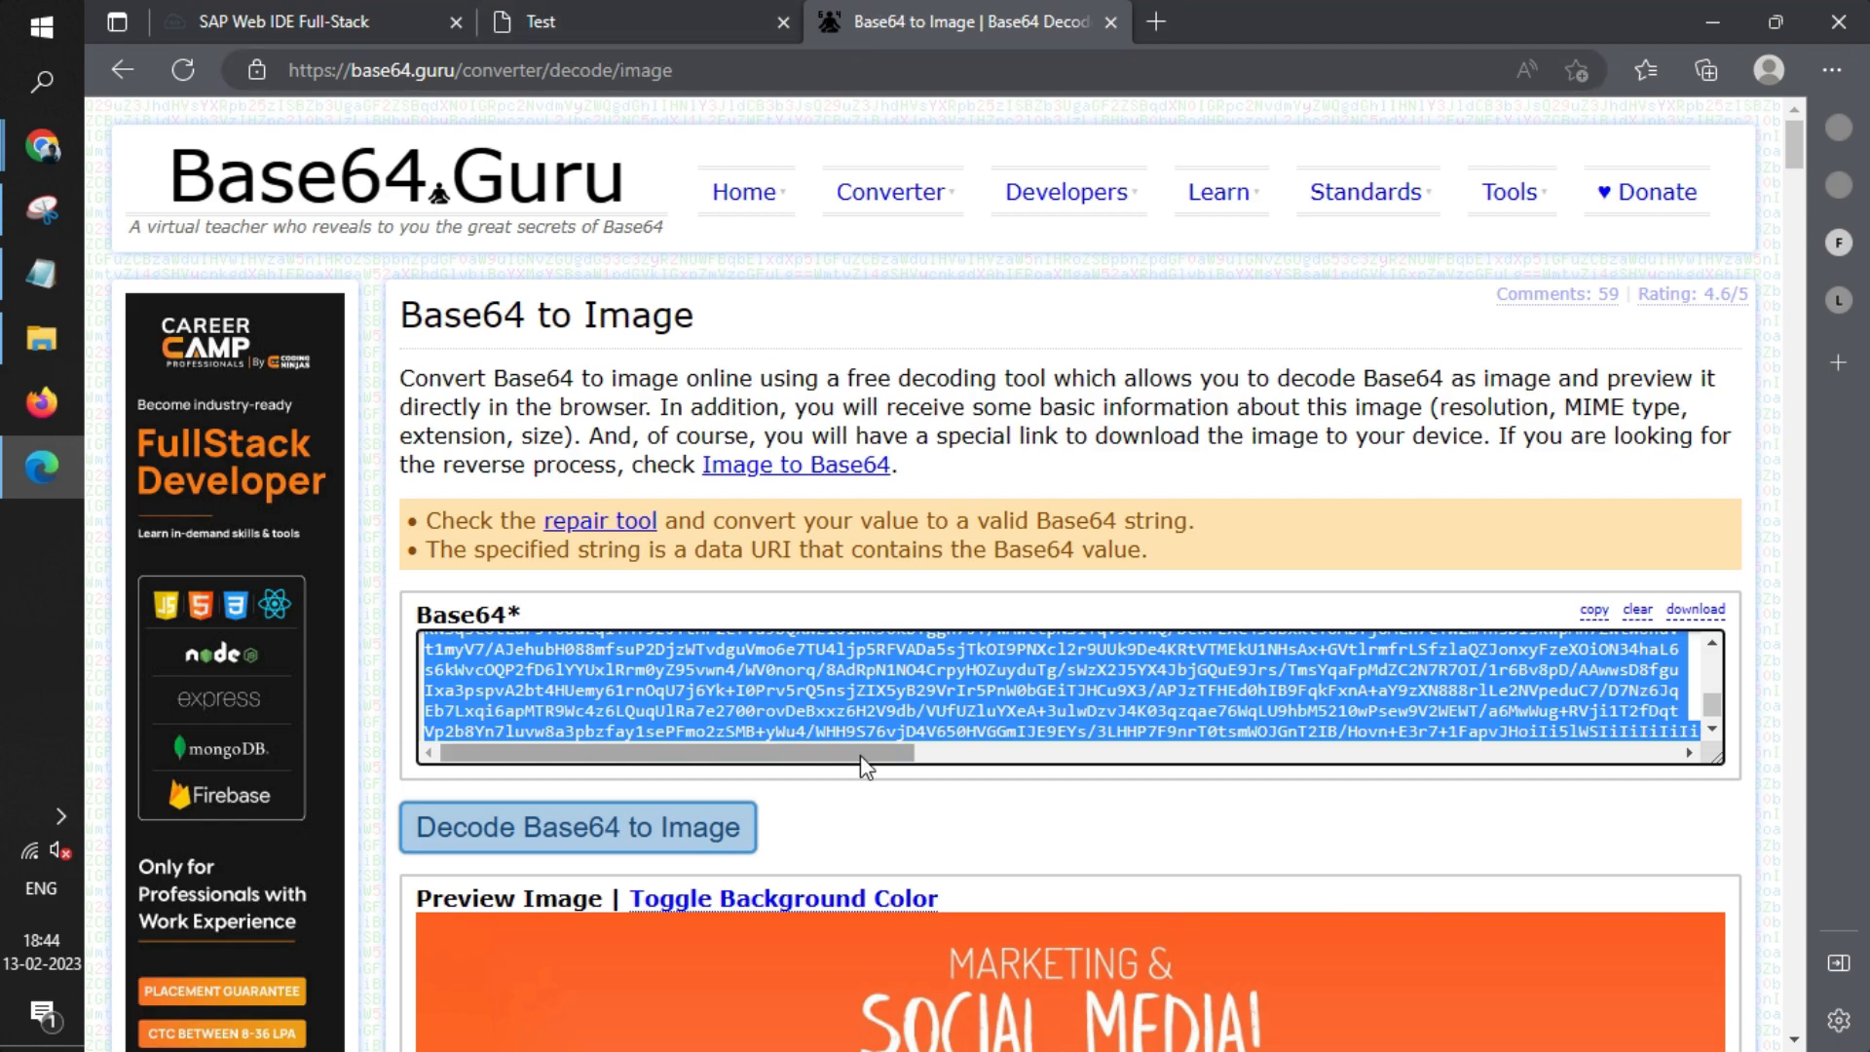
Step: Scroll the Base64.Guru page to the encoded string of the orange Marketing & Social Media image
scroll(down, 3)
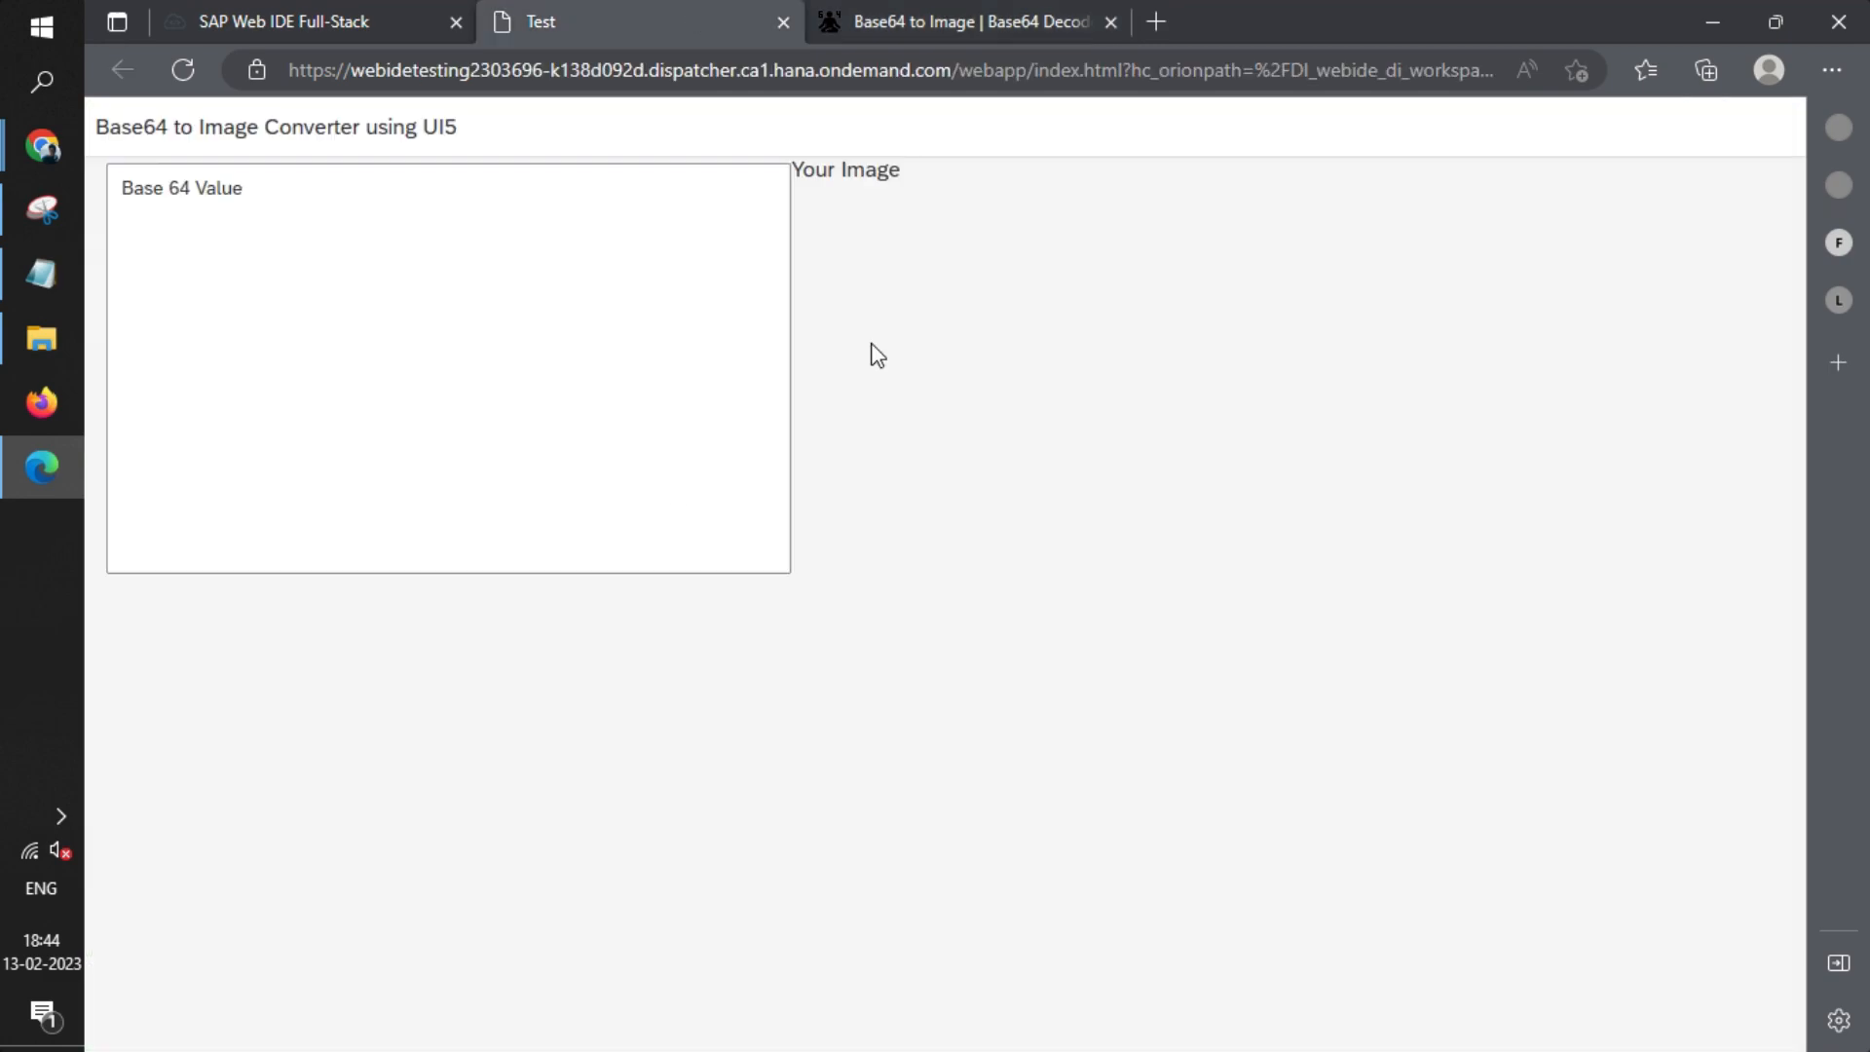
Step: Place the cursor in the Base64 Value TextArea ready to paste the copied string
click(380, 241)
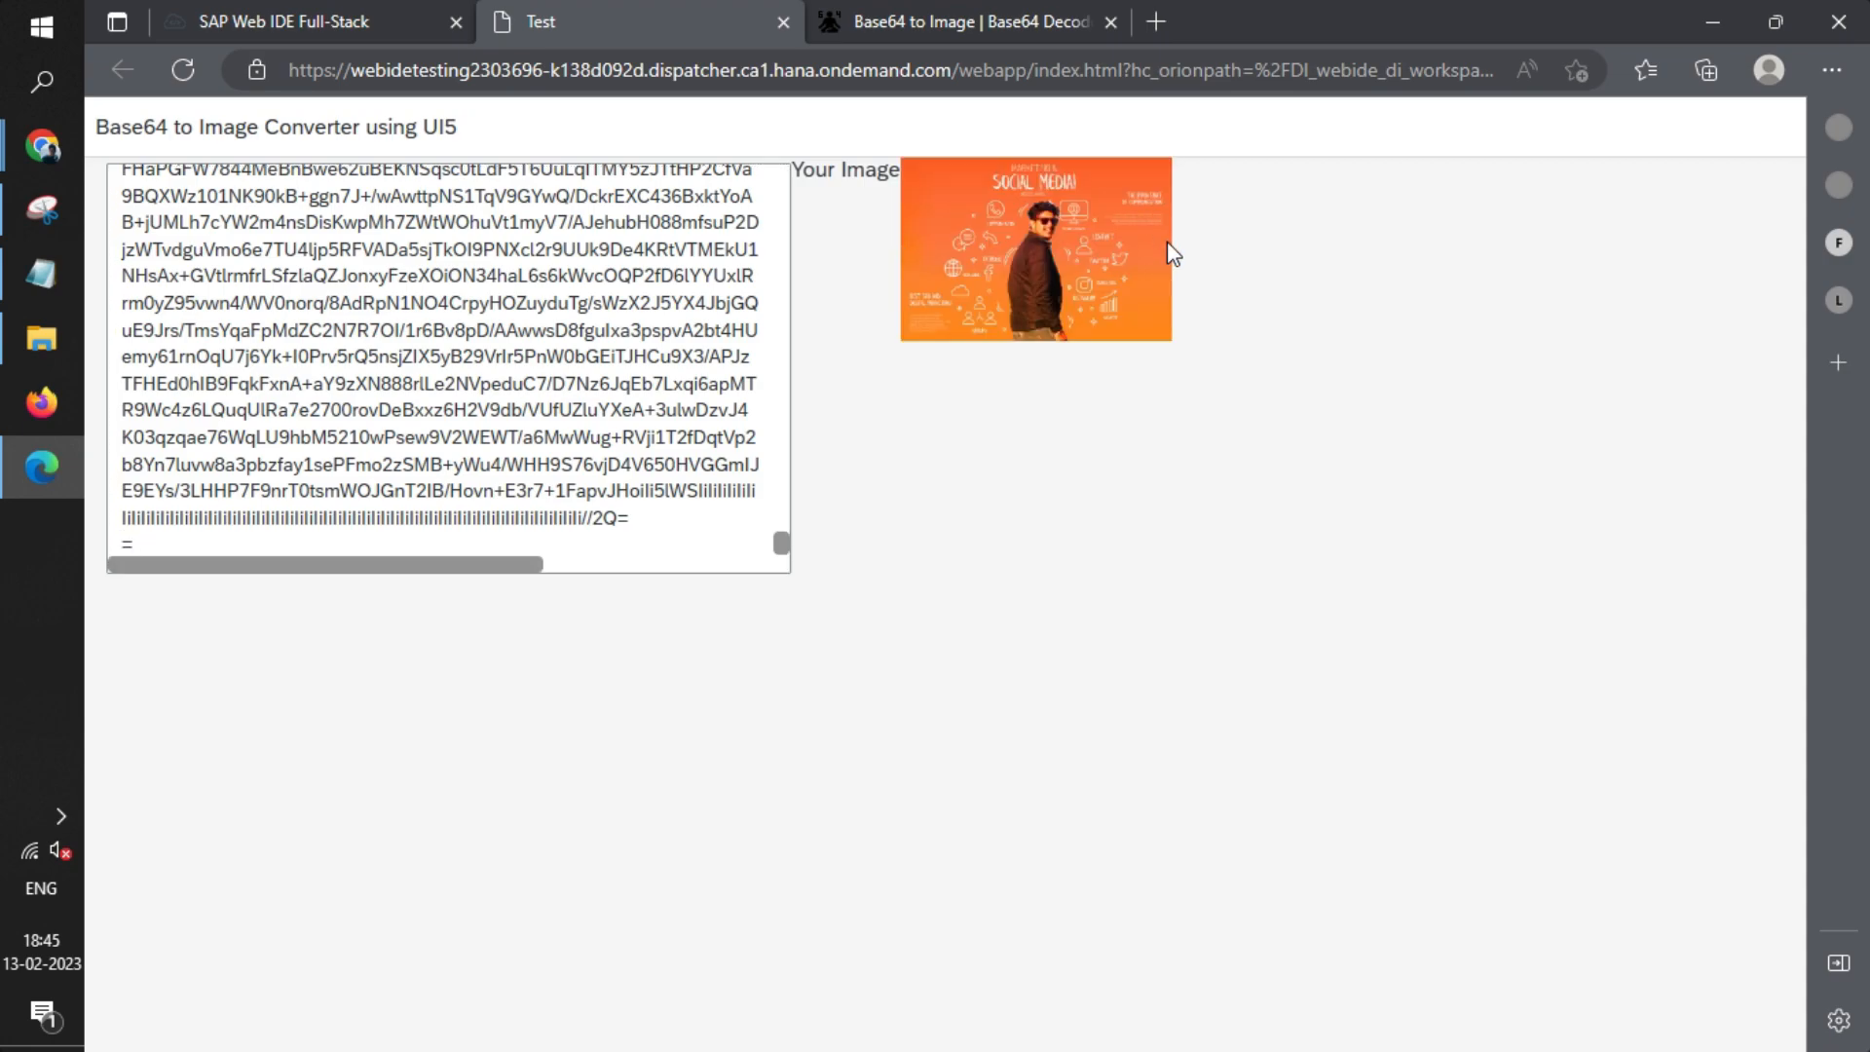
mouse_move(1367, 393)
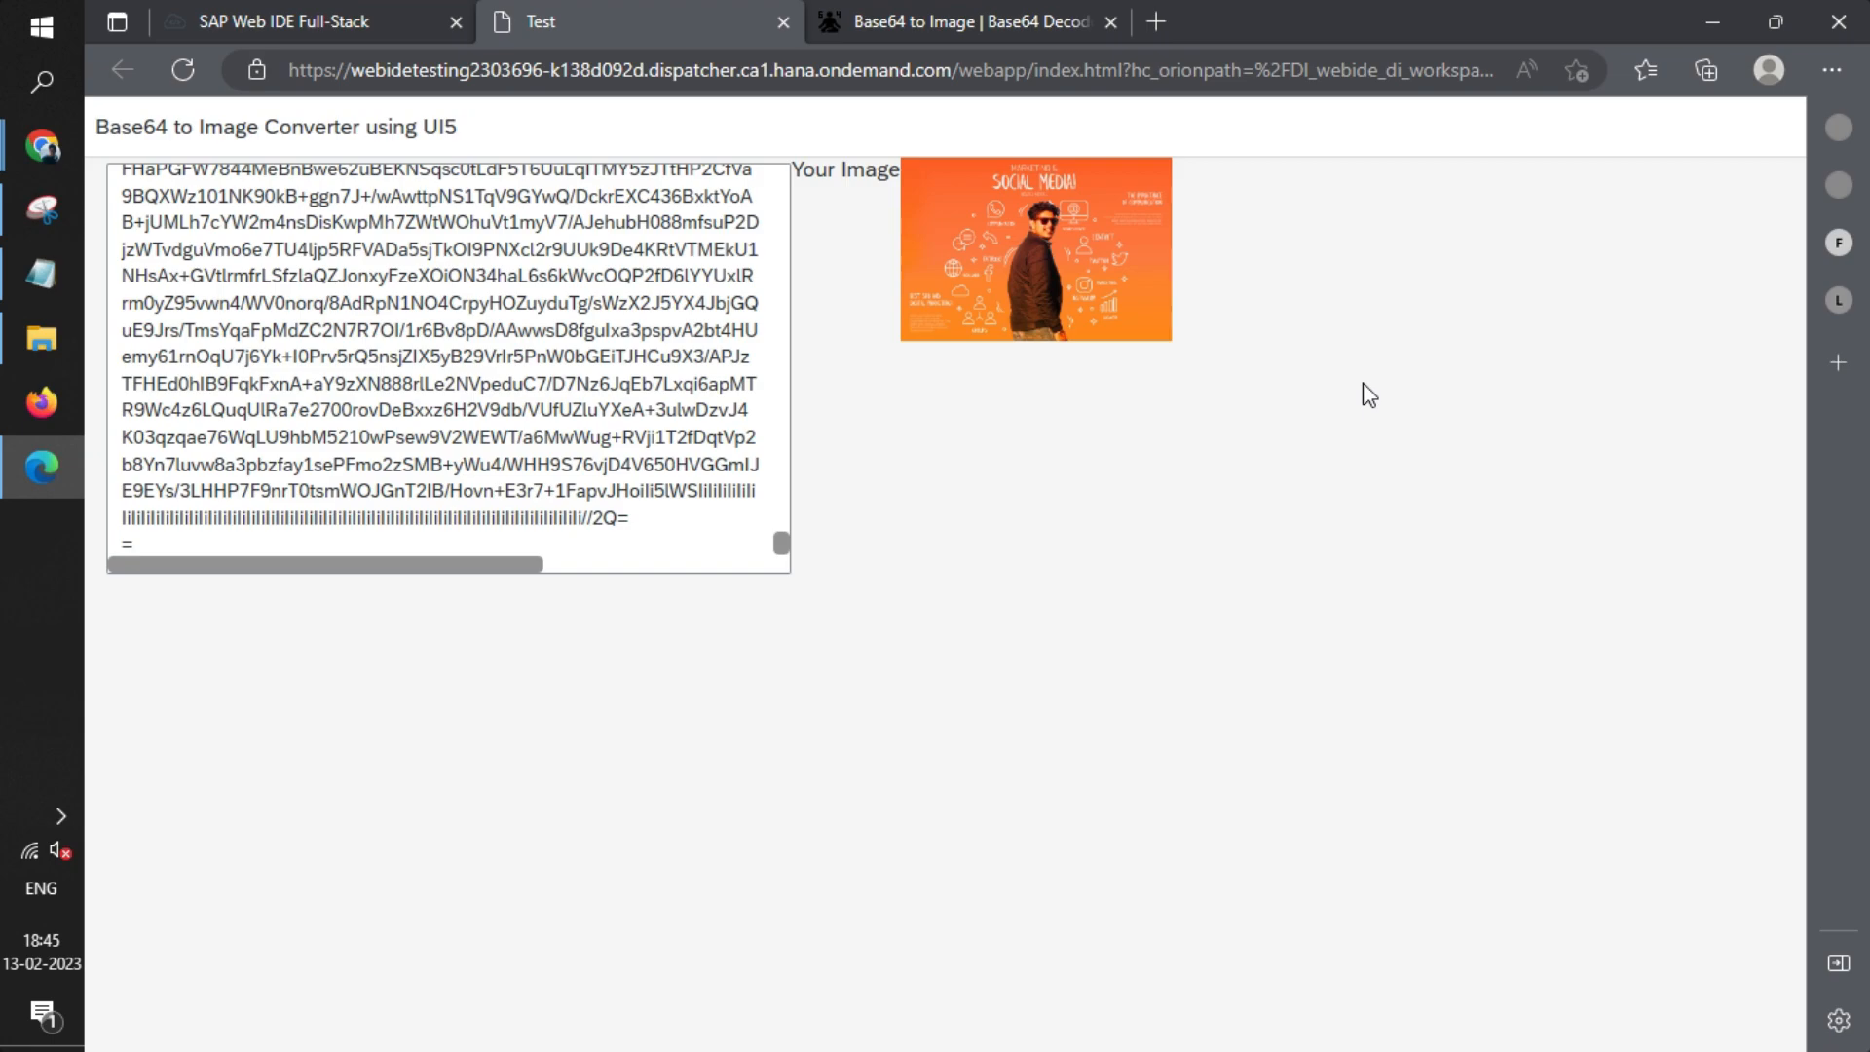